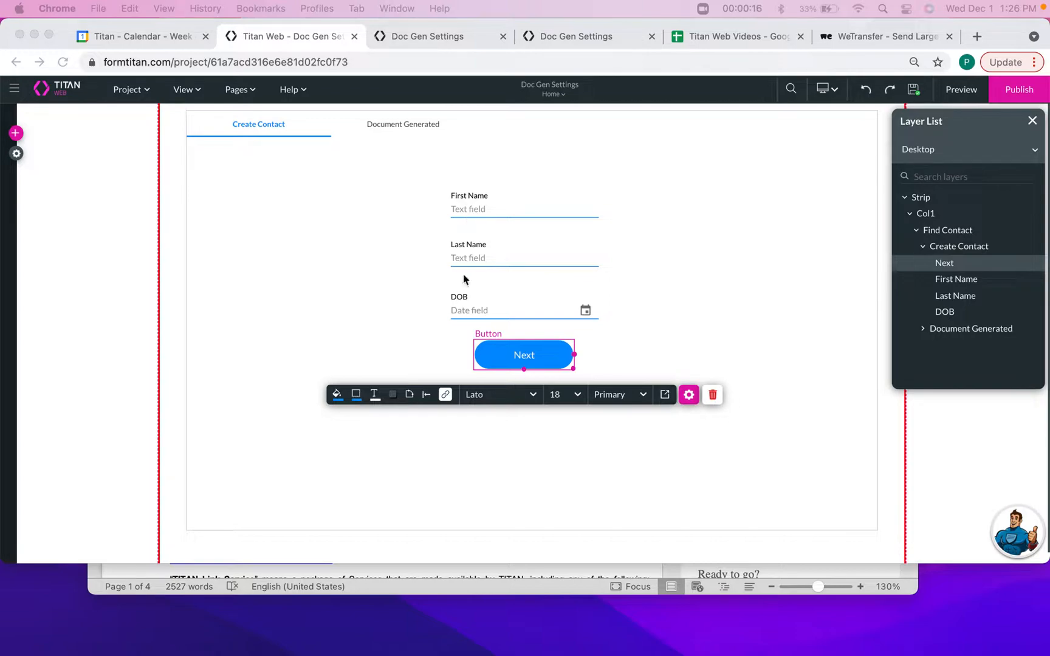
mouse_move(449, 242)
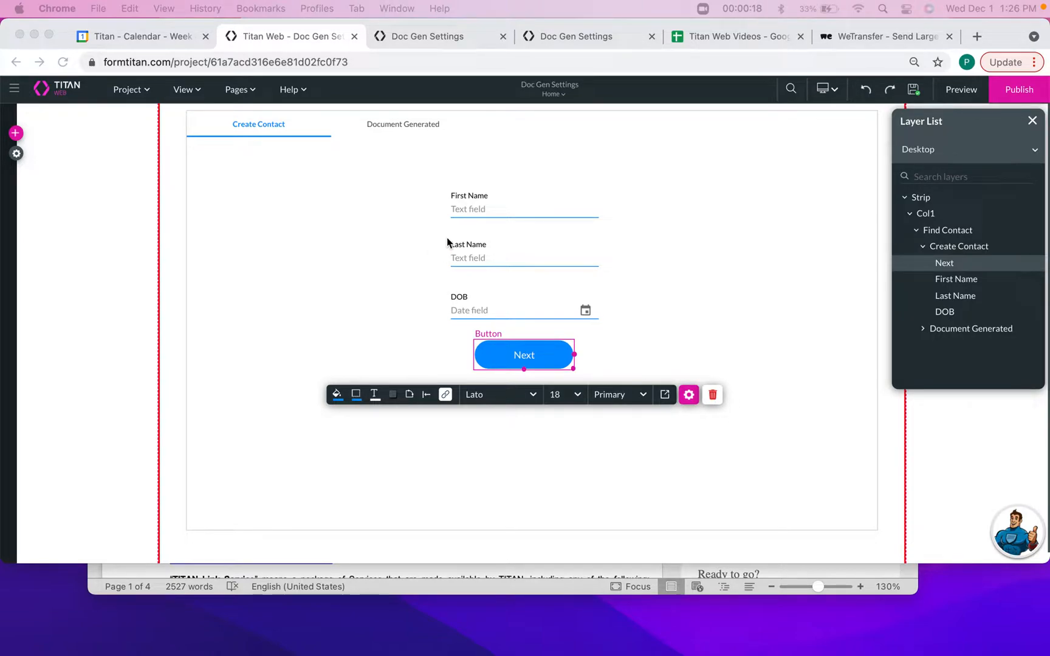
- Acknowledge the 'Document is successfully uploaded' message in Word
click(522, 309)
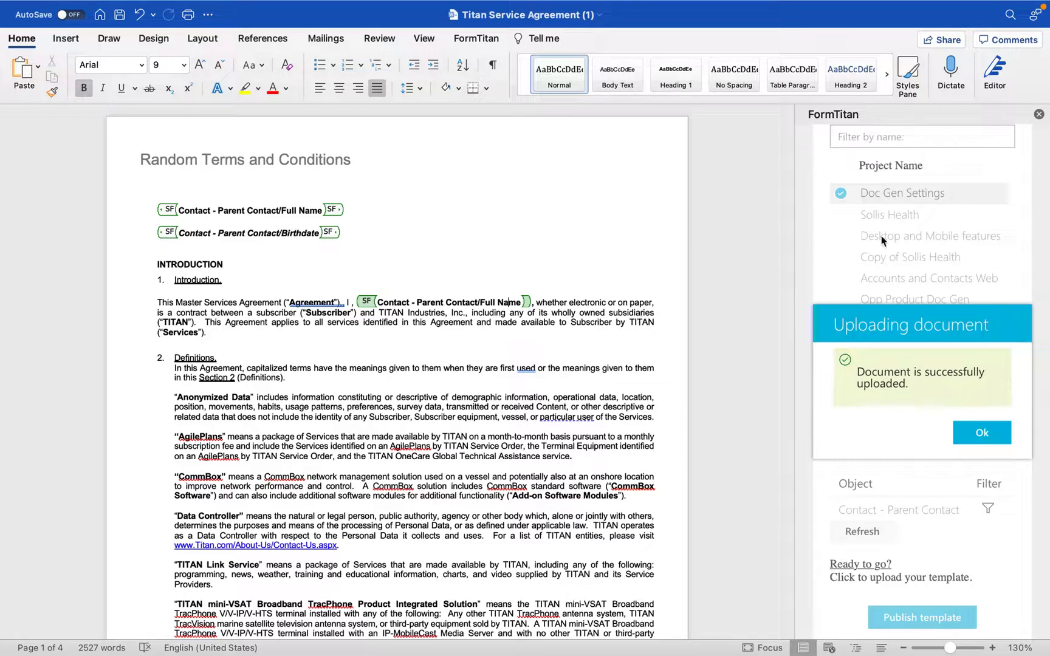
mouse_move(406, 306)
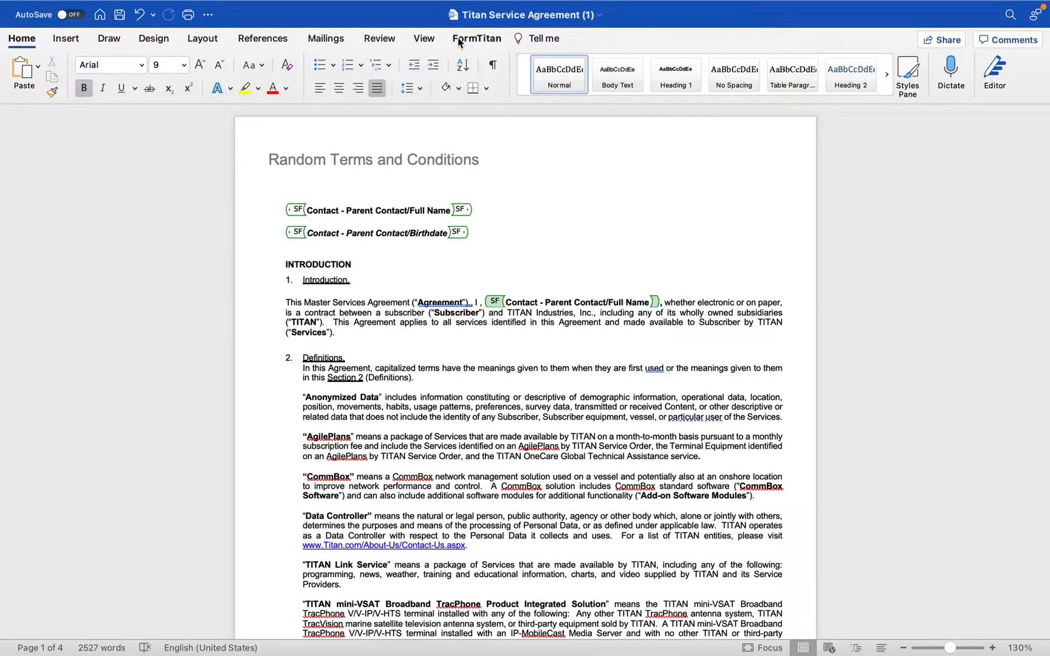
- In FormTitan's Publish area choose Web and the Doc Gen Settings project
click(476, 39)
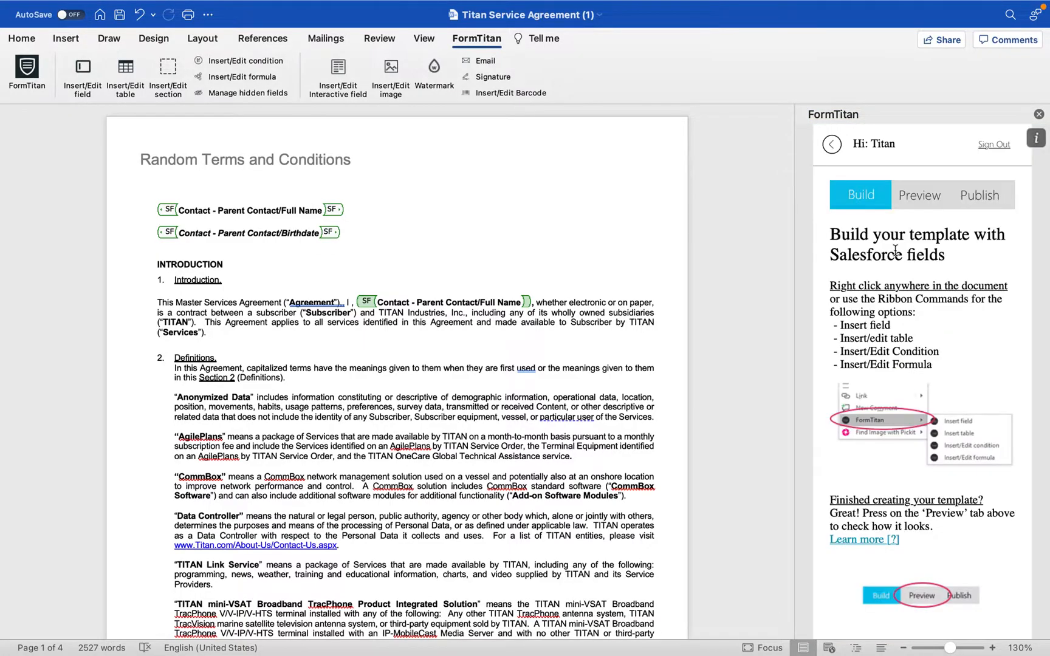
click(918, 194)
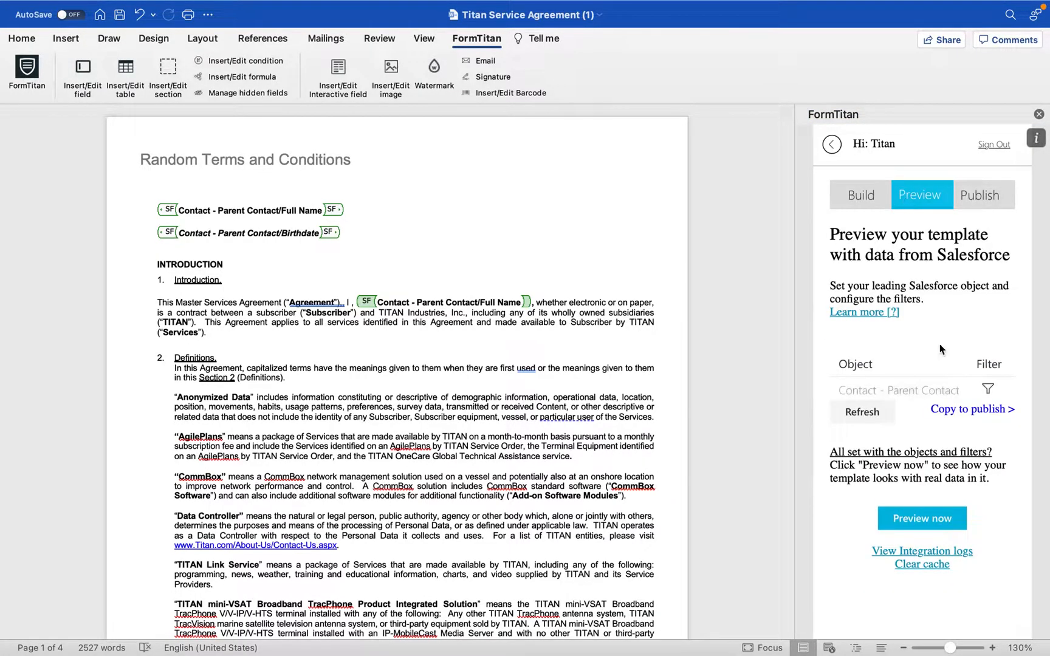
click(979, 195)
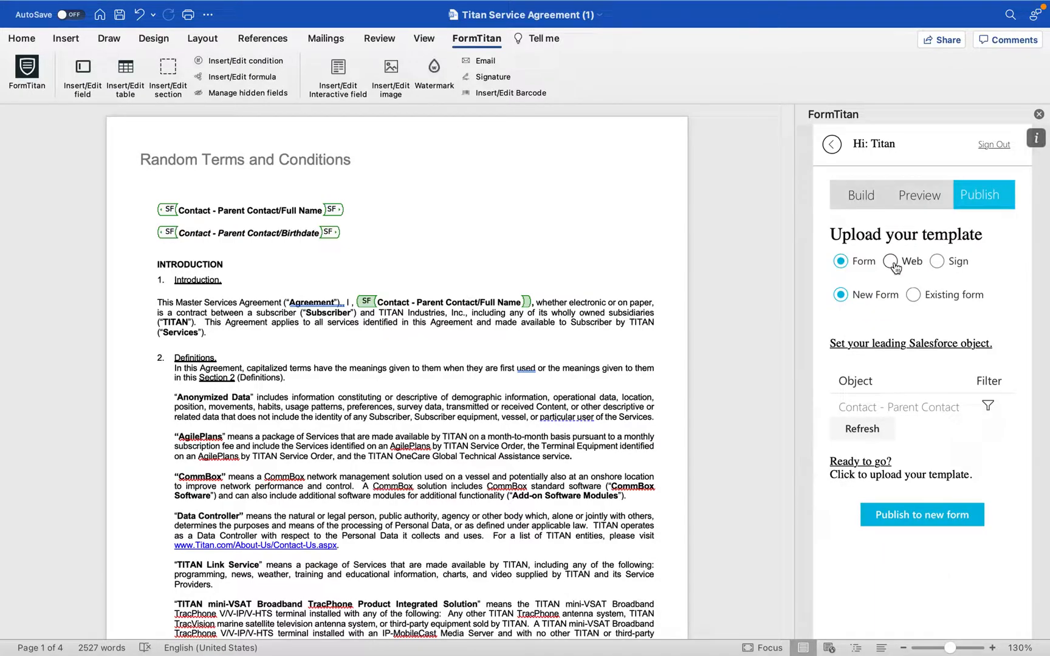
click(890, 261)
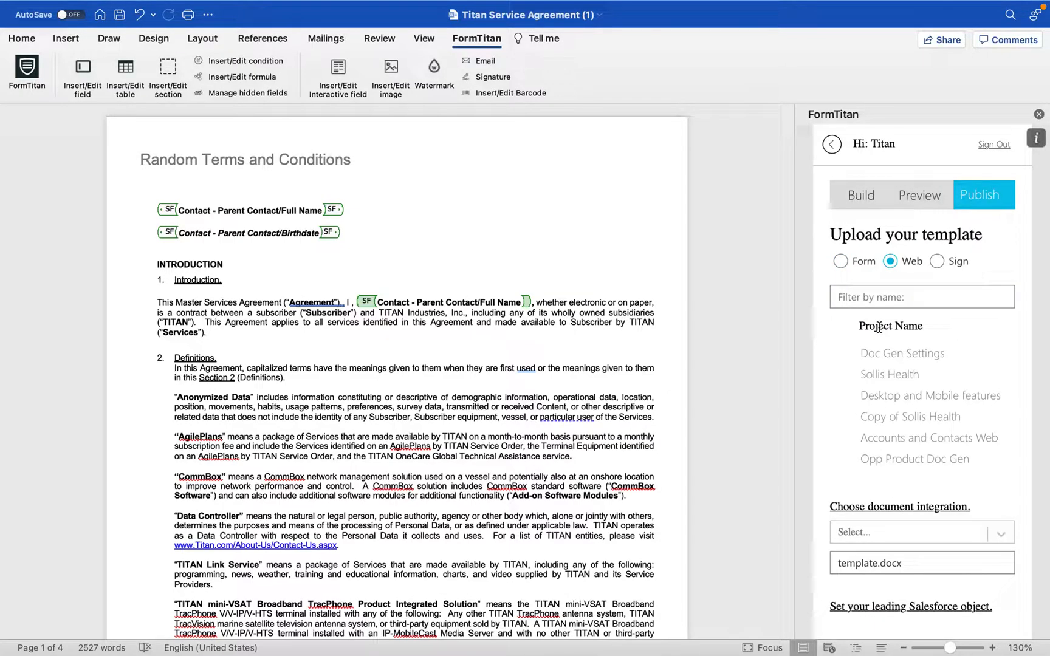
click(902, 353)
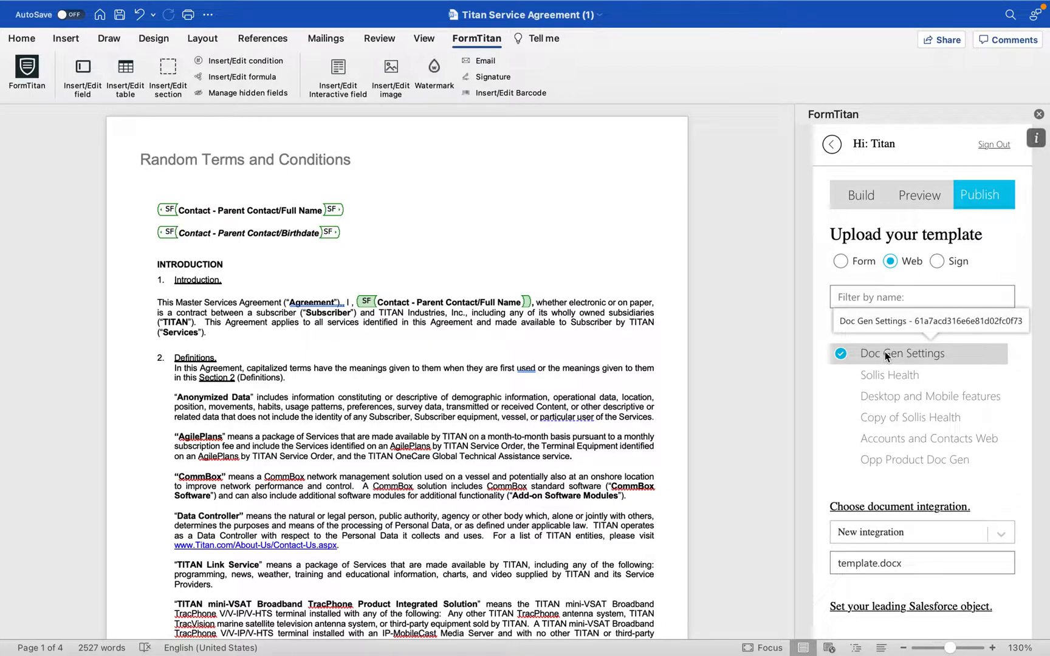
- Replace the template.docx integration name with 'Random Terms and Conditions'
scroll(down, 3)
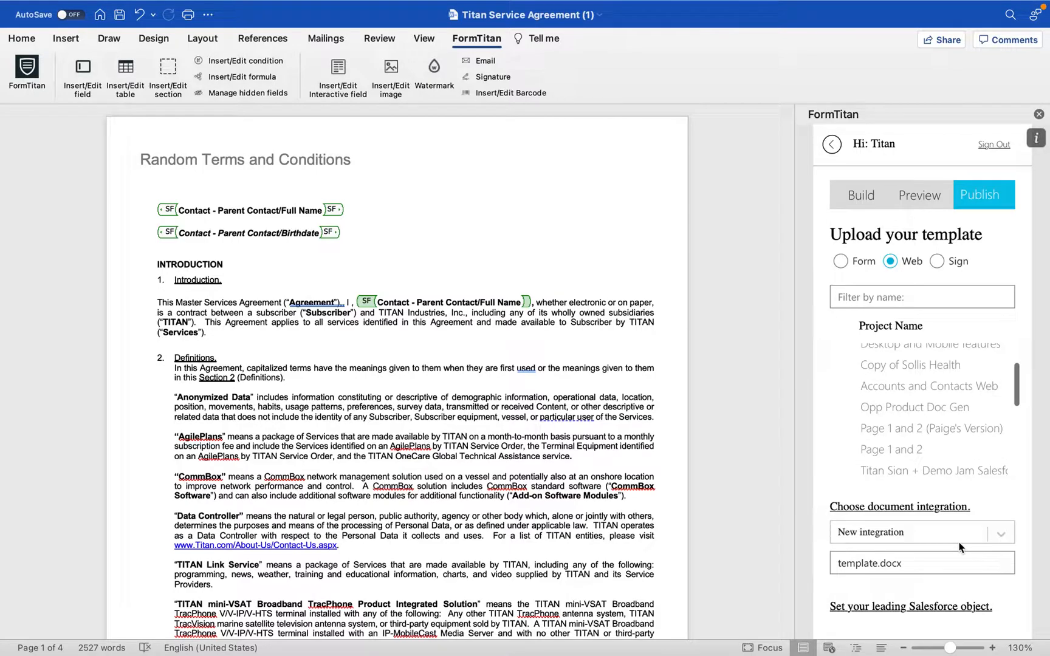
click(920, 532)
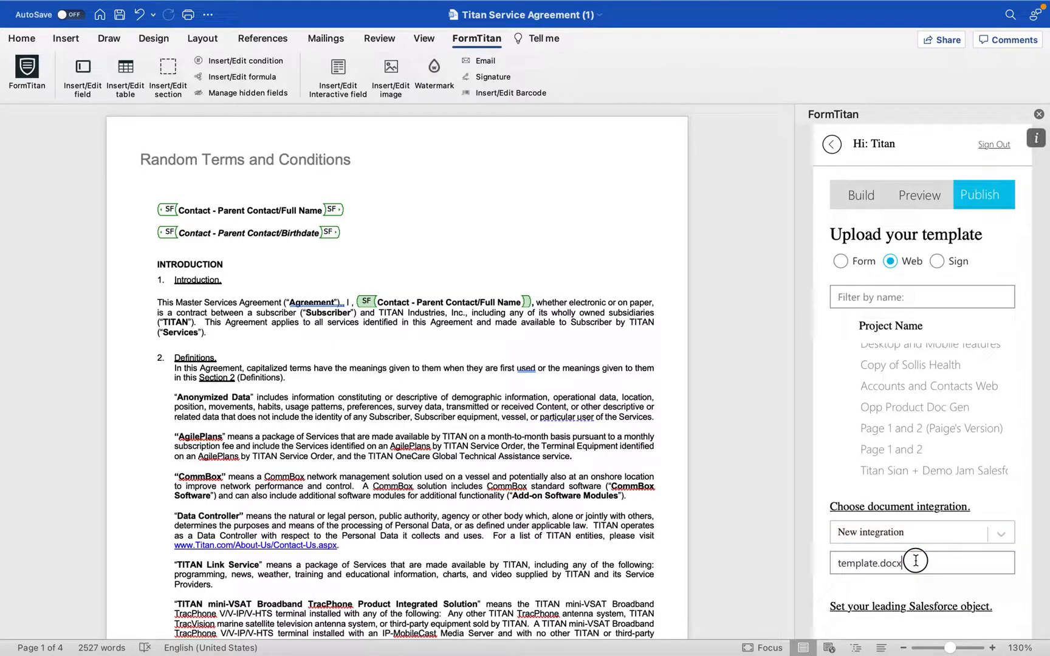
double_click(868, 563)
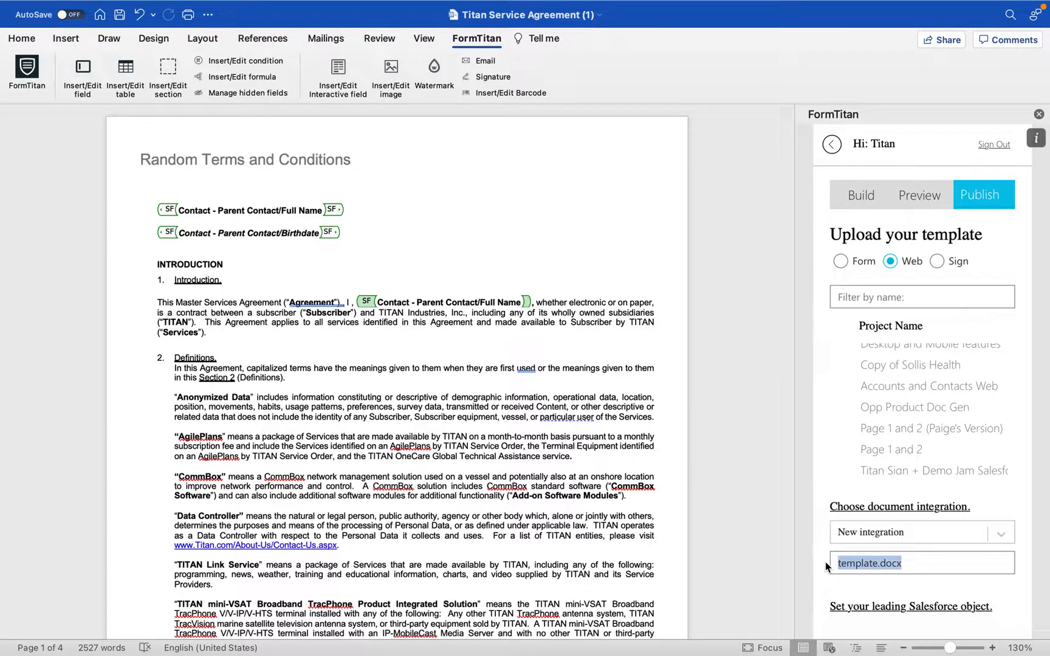
text(R)
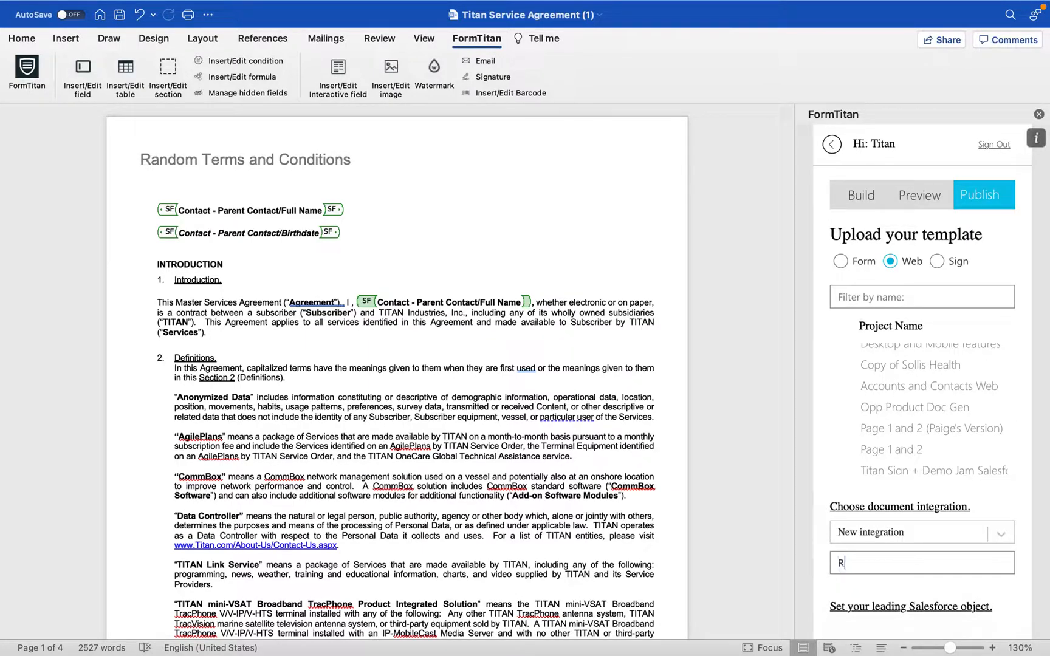
text(andom Terms and Con)
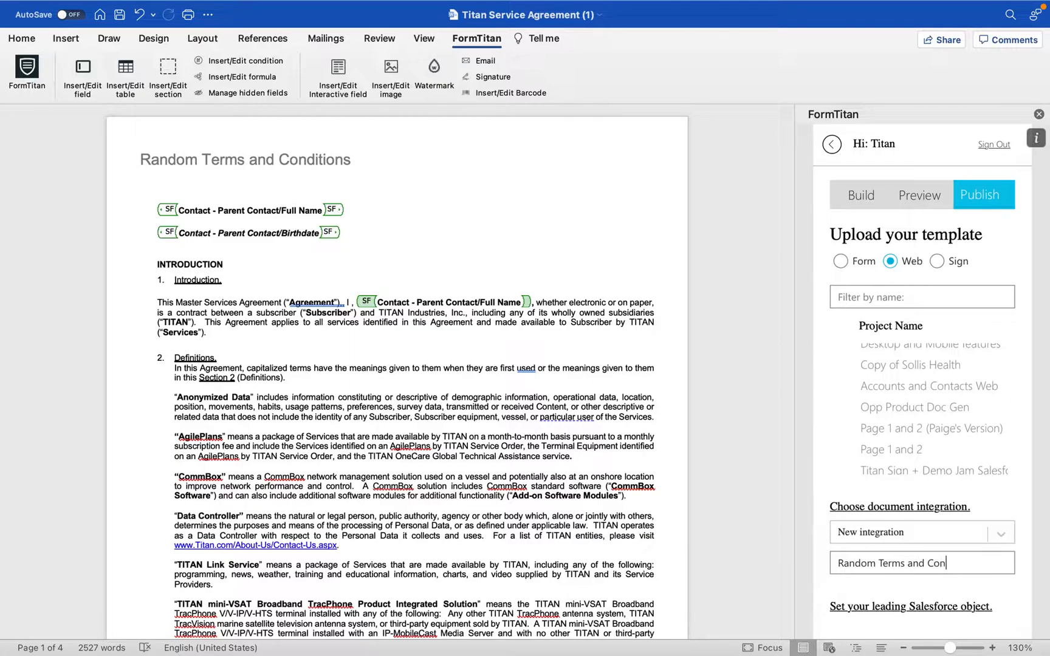
text(ditions)
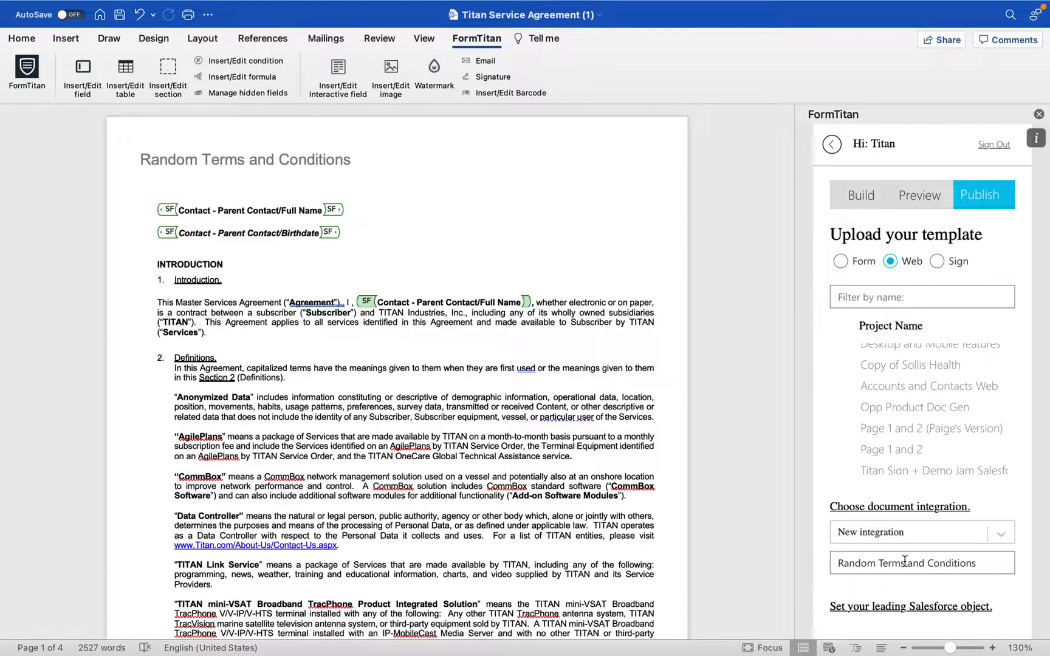
scroll(down, 3)
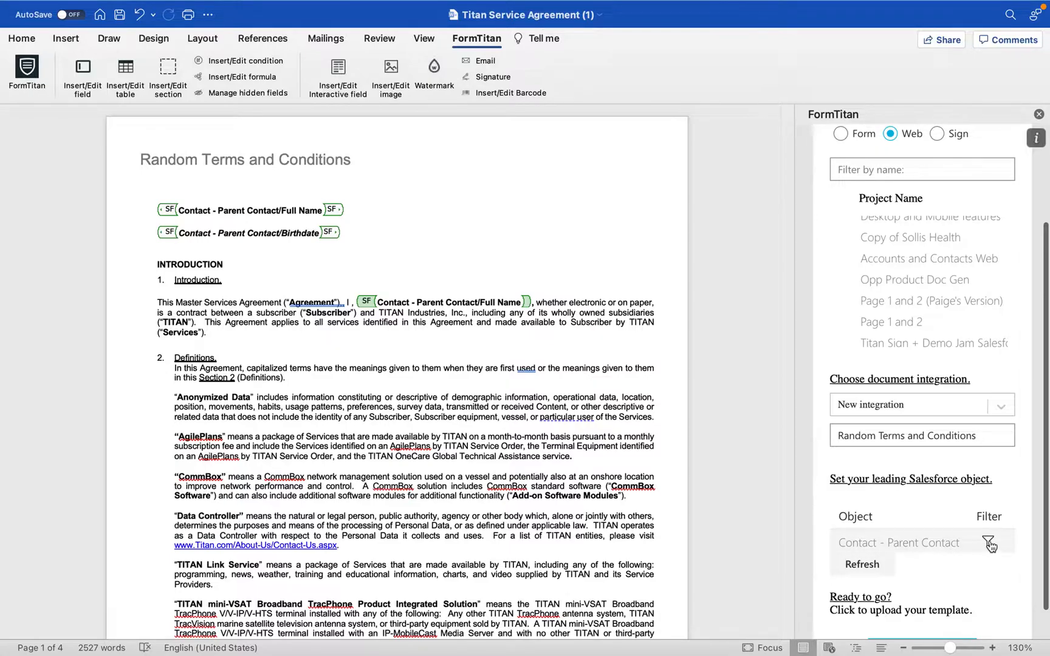
click(987, 542)
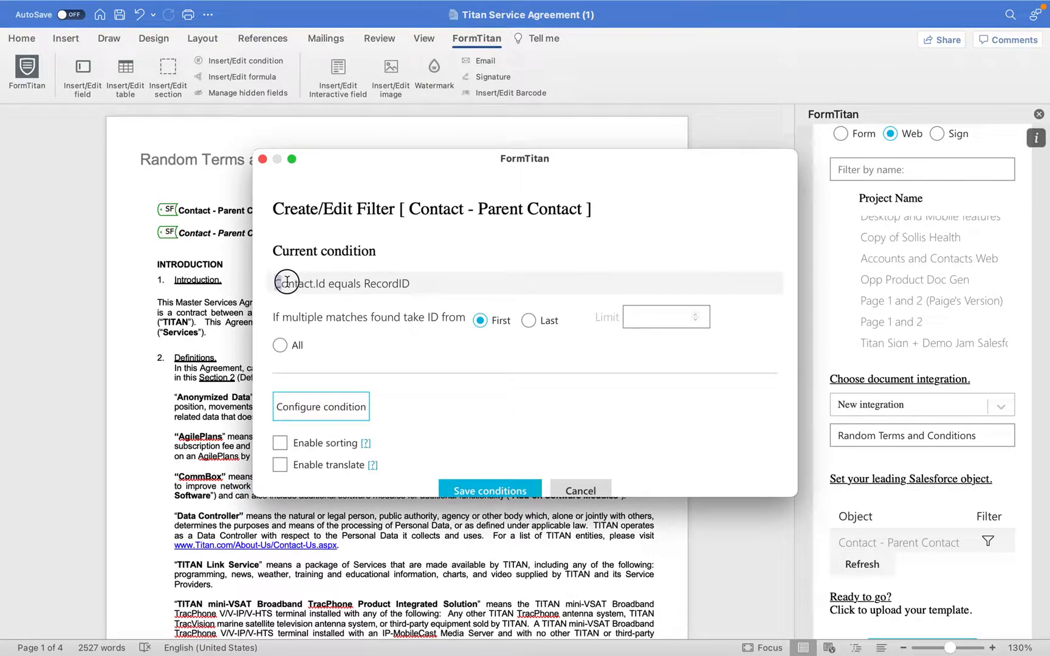
double_click(299, 283)
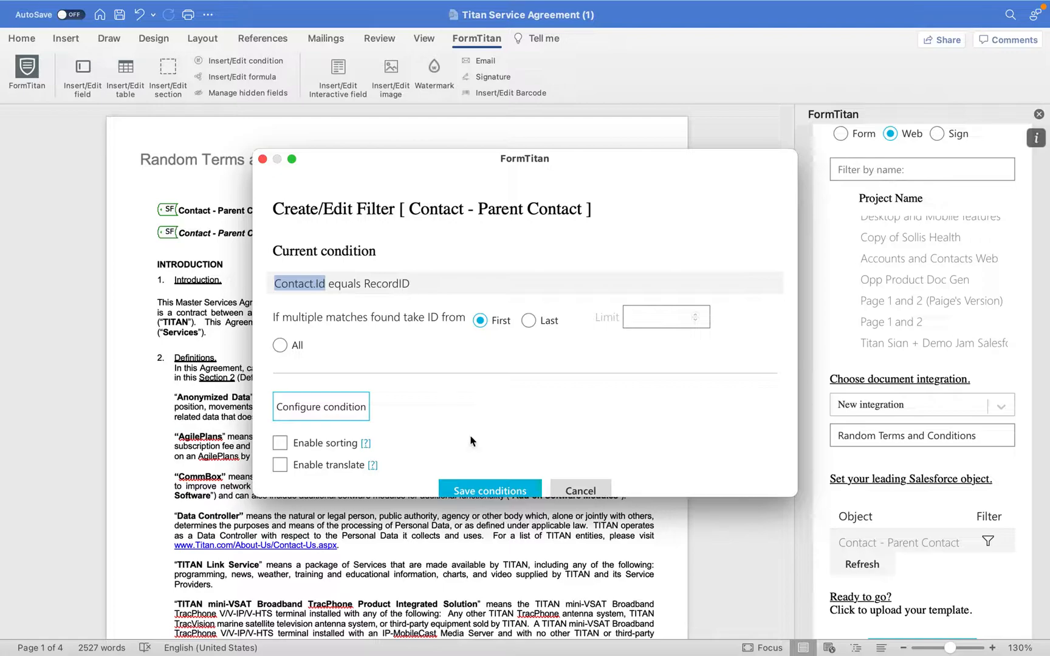
click(488, 490)
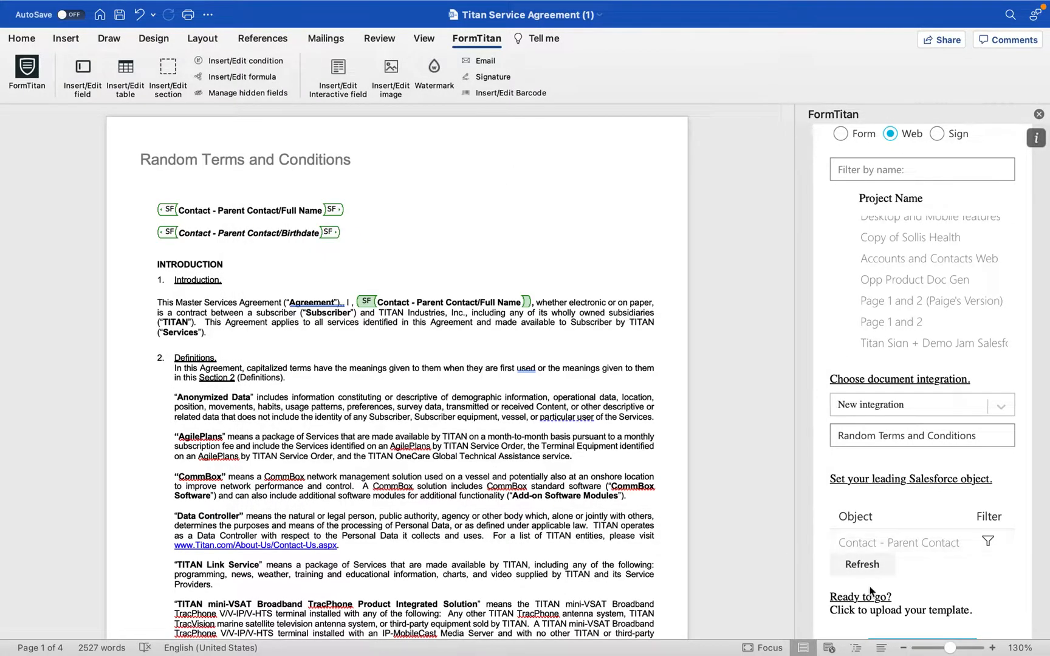
click(922, 613)
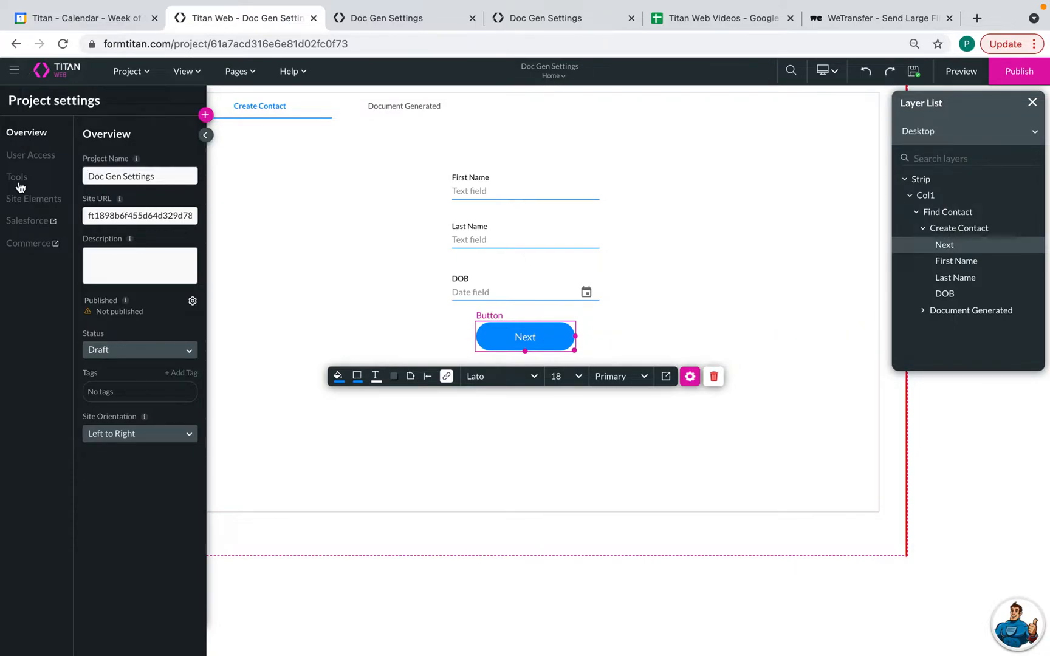
- From Project settings Tools, show the Document Generation settings listing the template
click(17, 177)
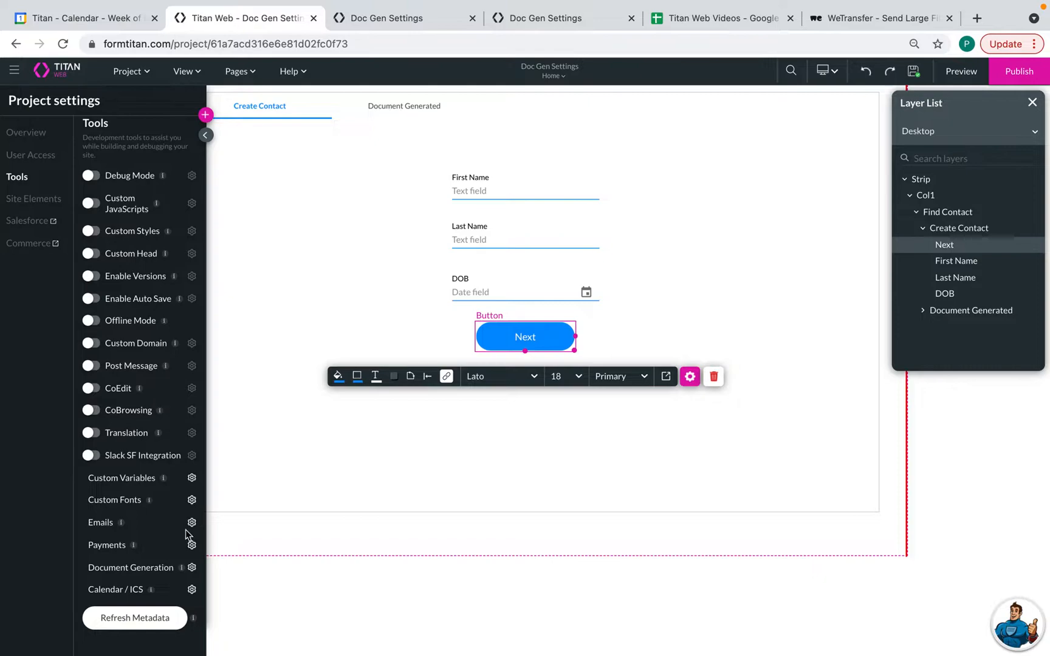
click(191, 567)
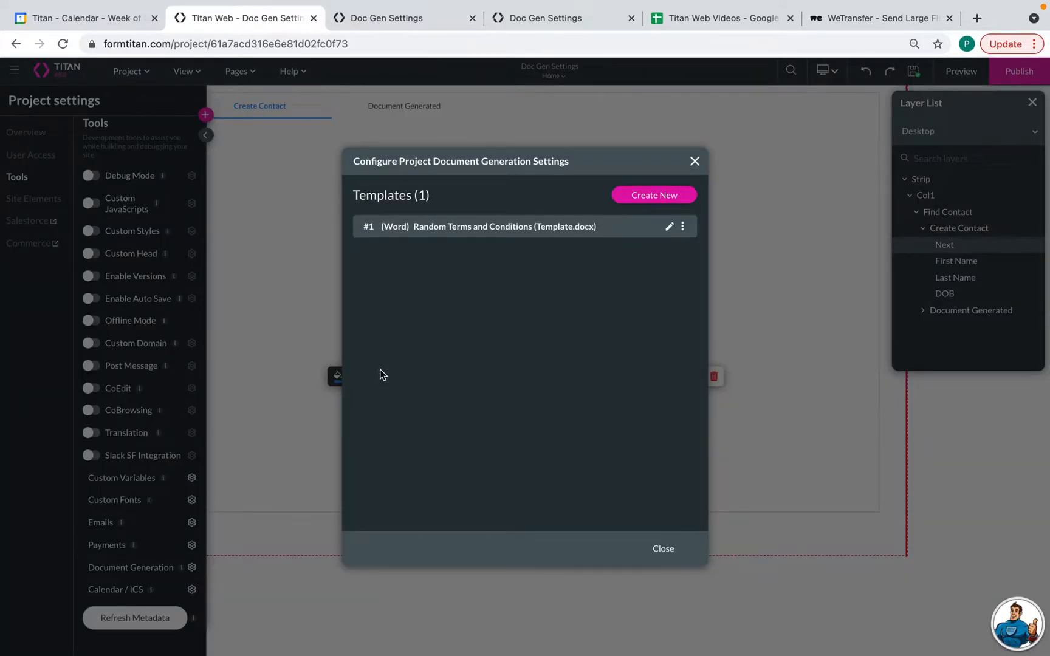
mouse_move(461, 256)
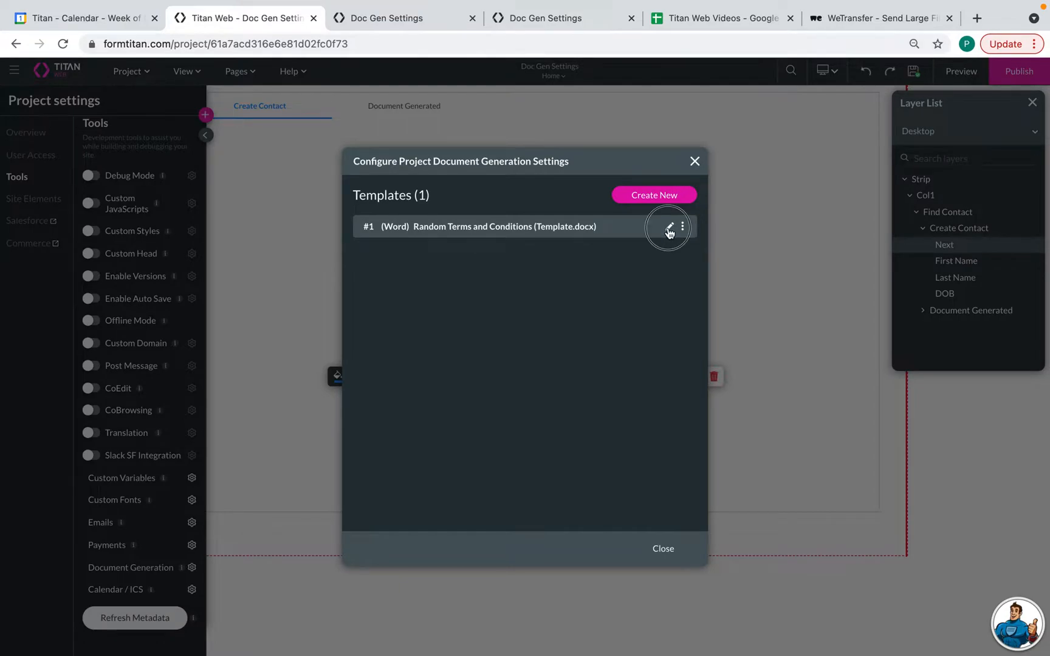
- Set the template's Record ID to Param: contactid, output pdf converted with Titan 2, and apply
click(668, 226)
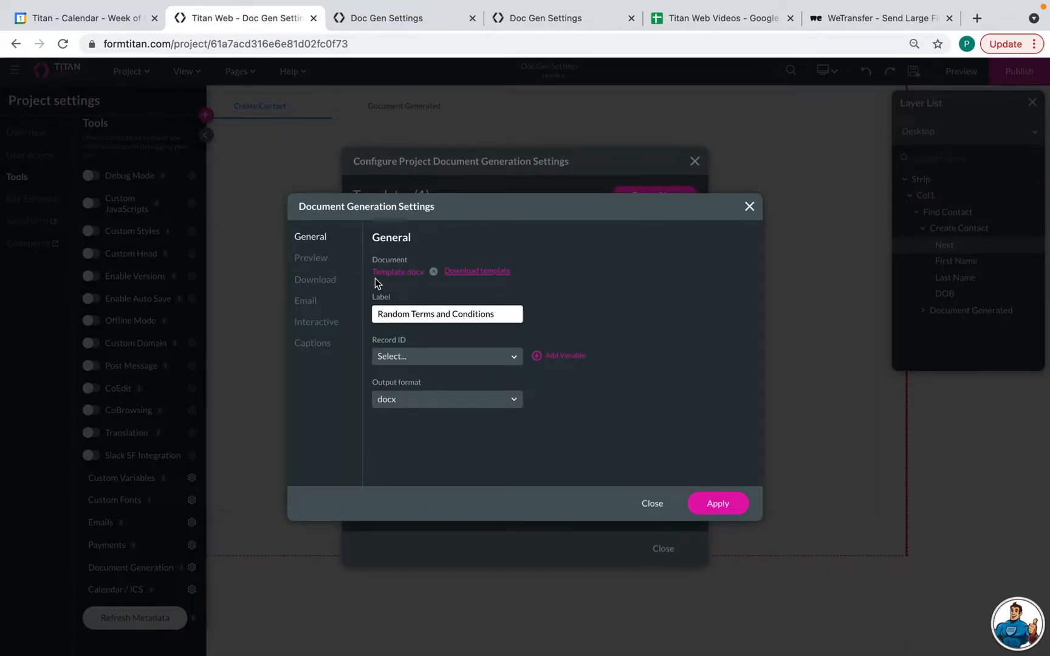
mouse_move(395, 270)
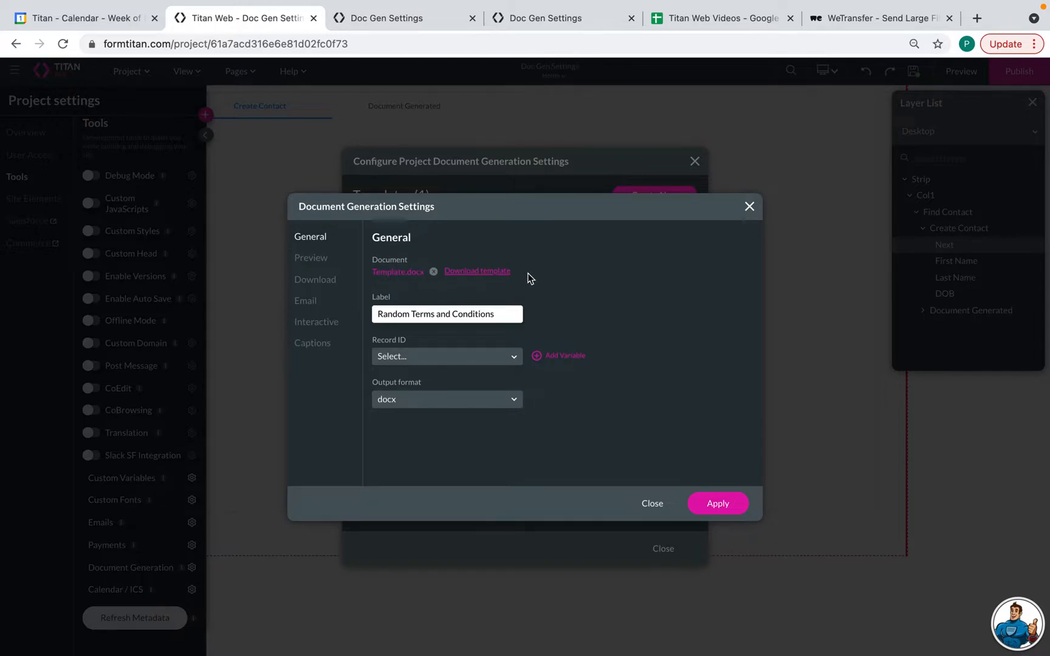
mouse_move(435, 289)
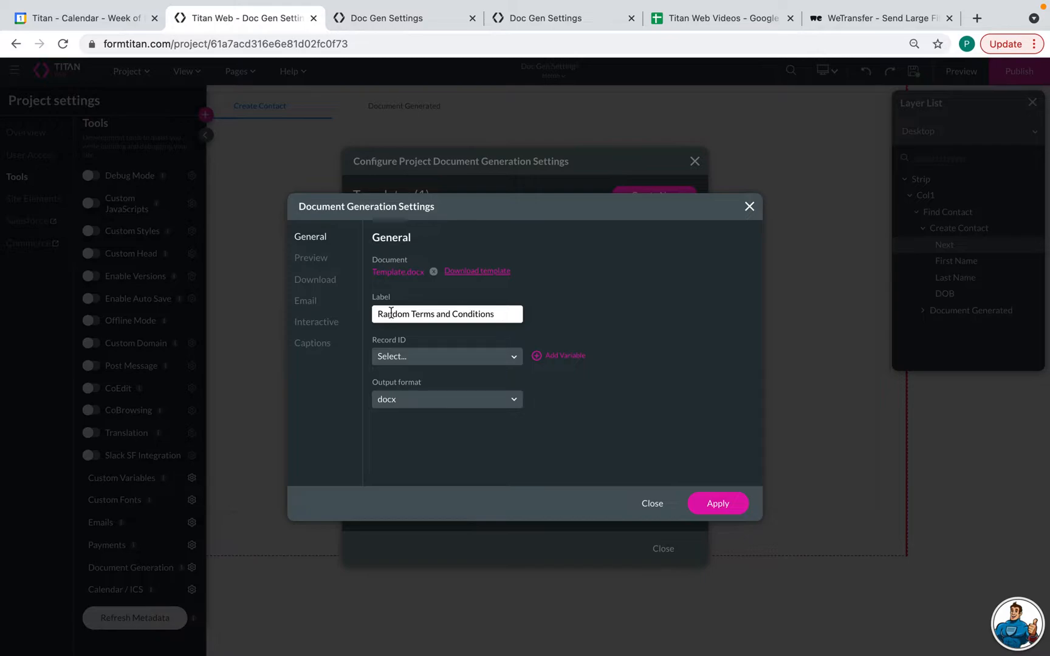
mouse_move(421, 334)
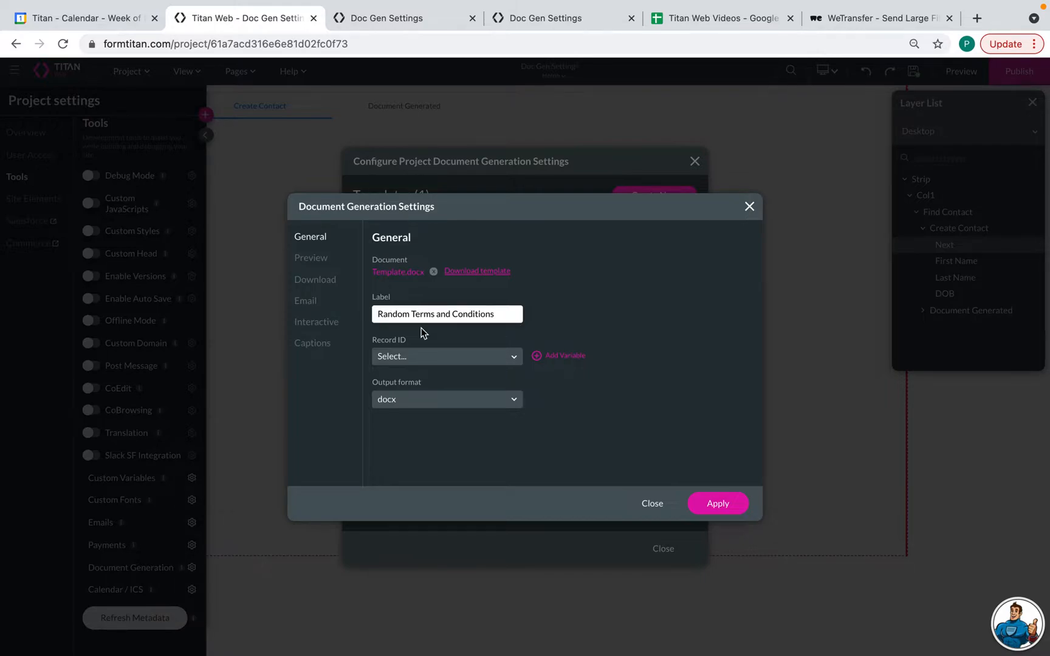
click(447, 355)
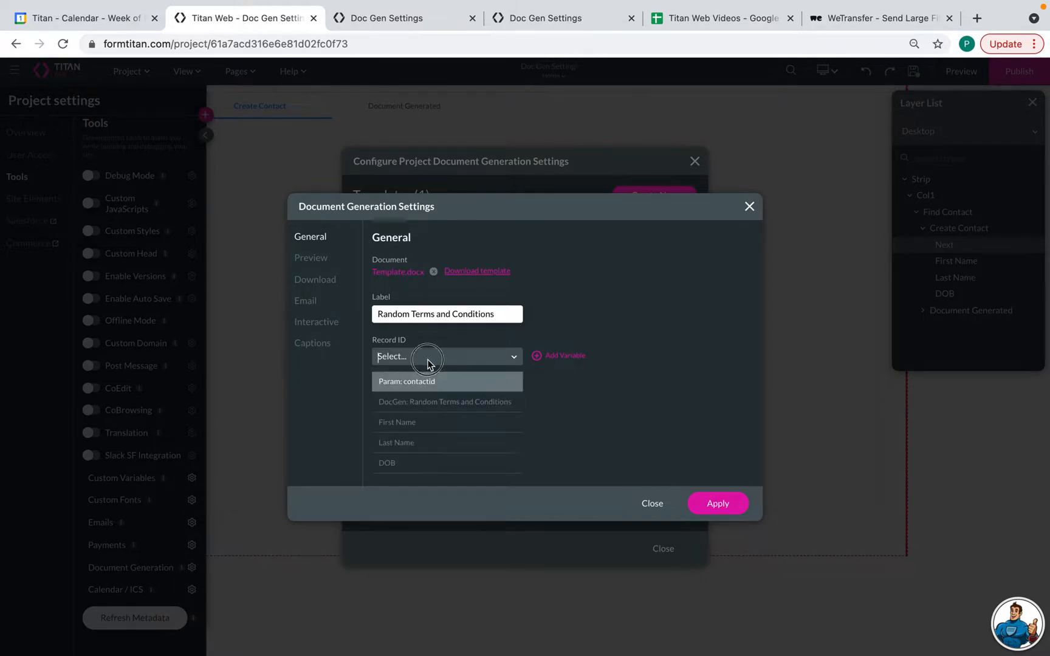
mouse_move(434, 381)
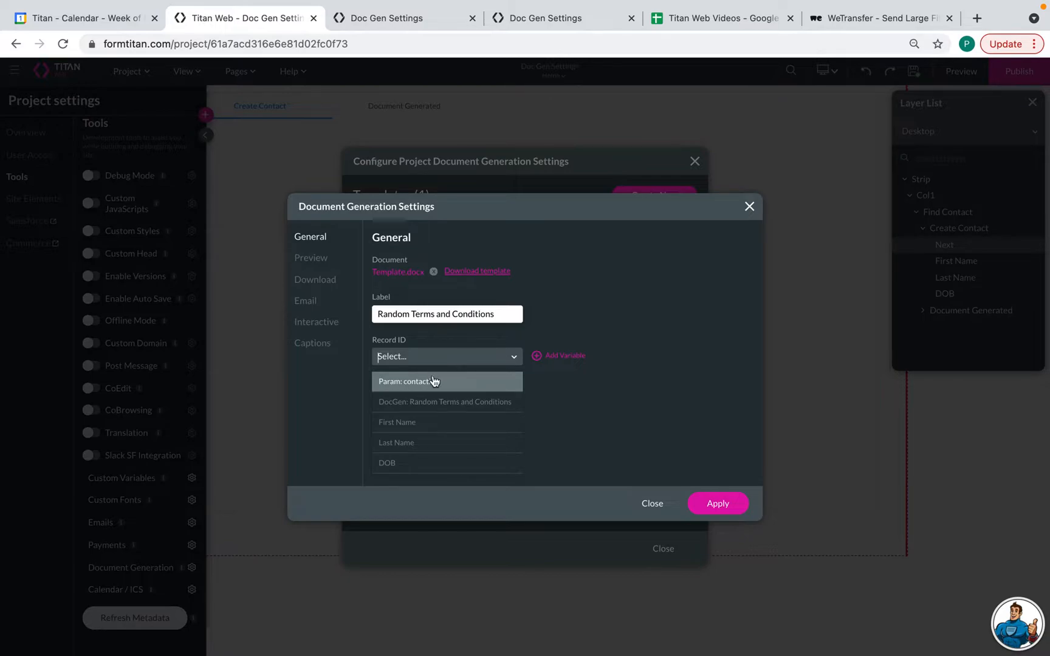
mouse_move(434, 382)
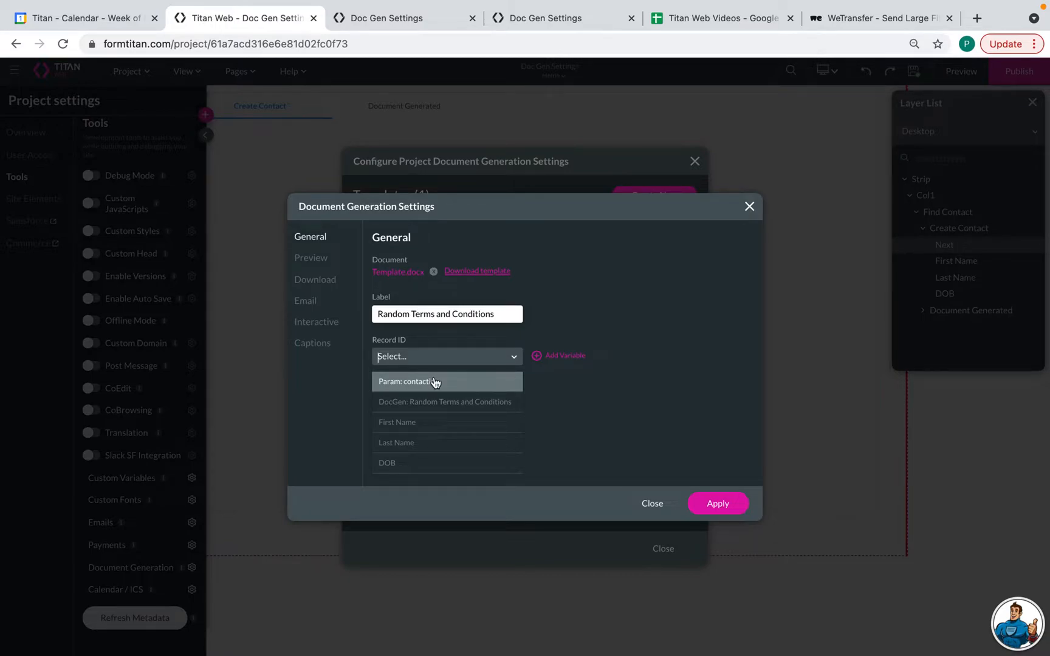
mouse_move(453, 387)
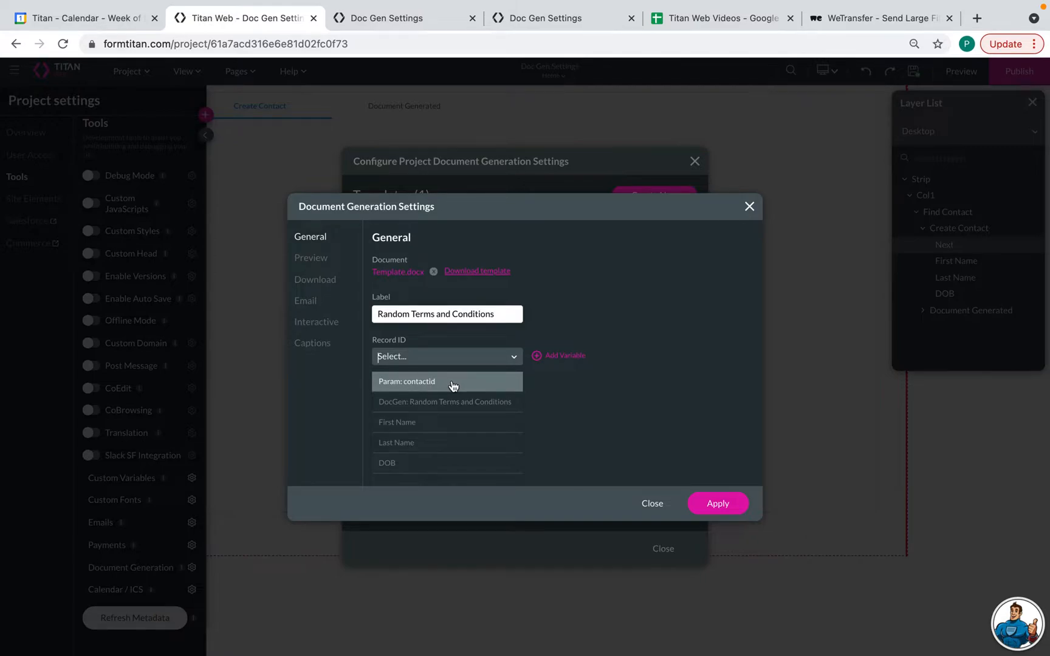
click(407, 381)
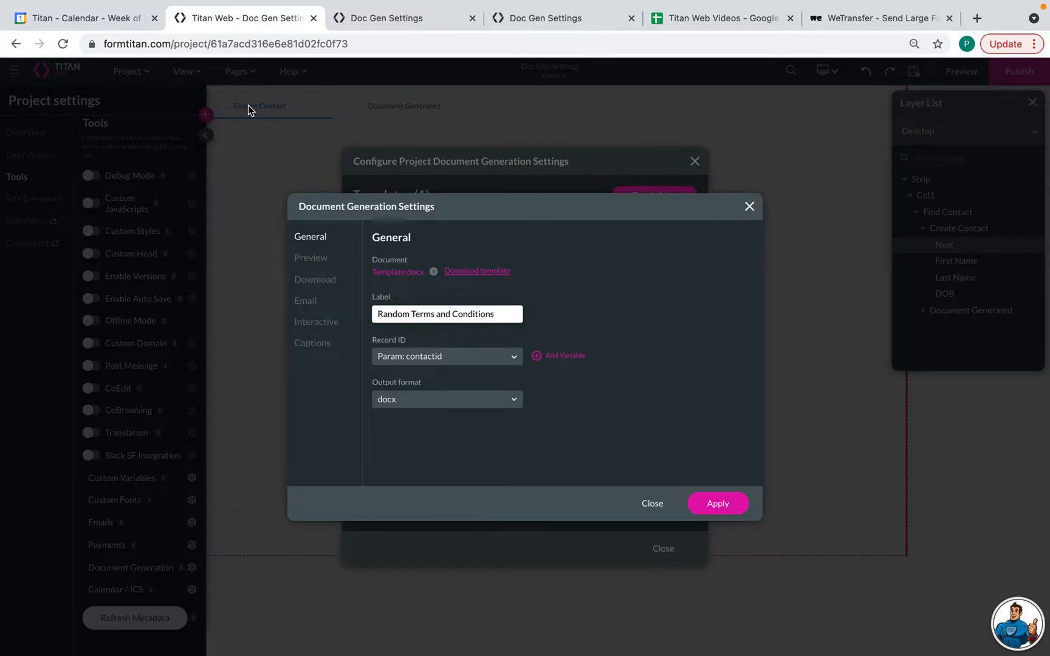
mouse_move(393, 261)
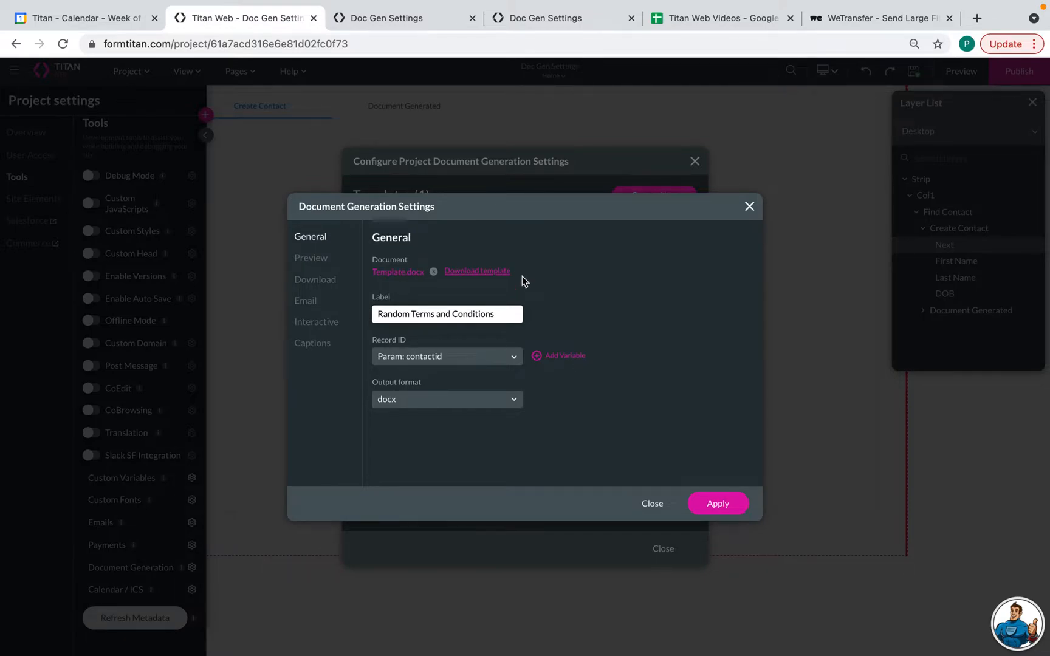
mouse_move(508, 377)
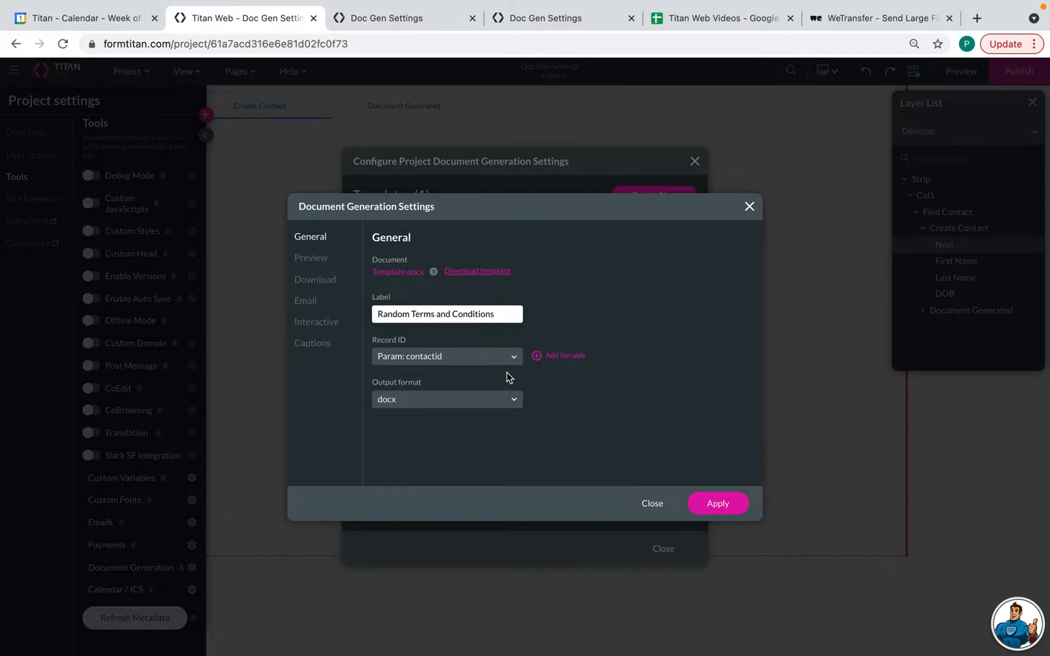
mouse_move(435, 414)
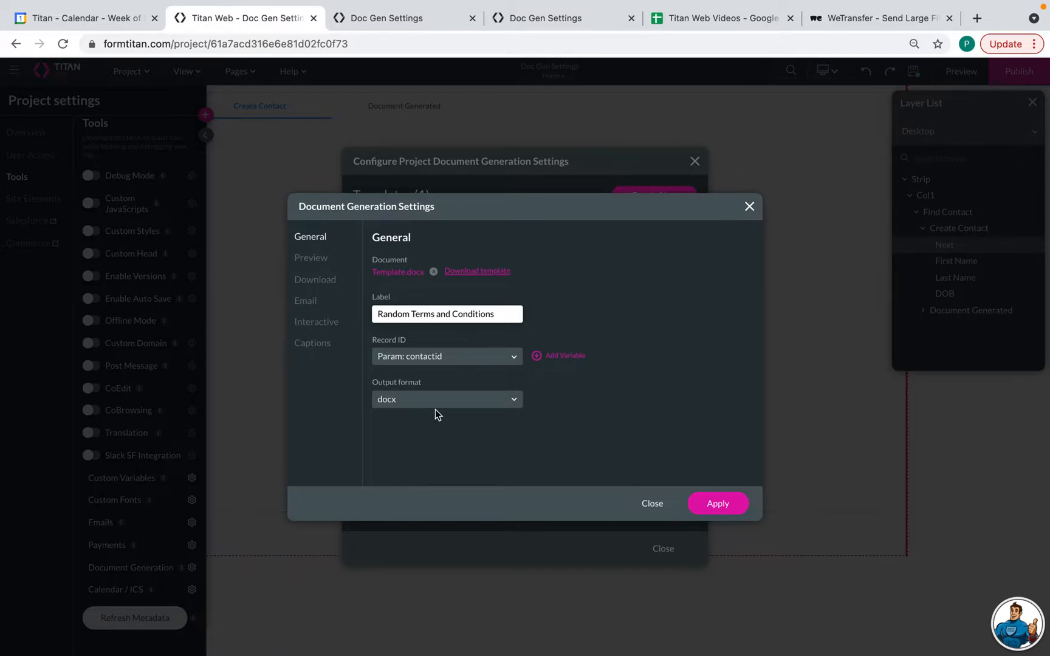
mouse_move(447, 408)
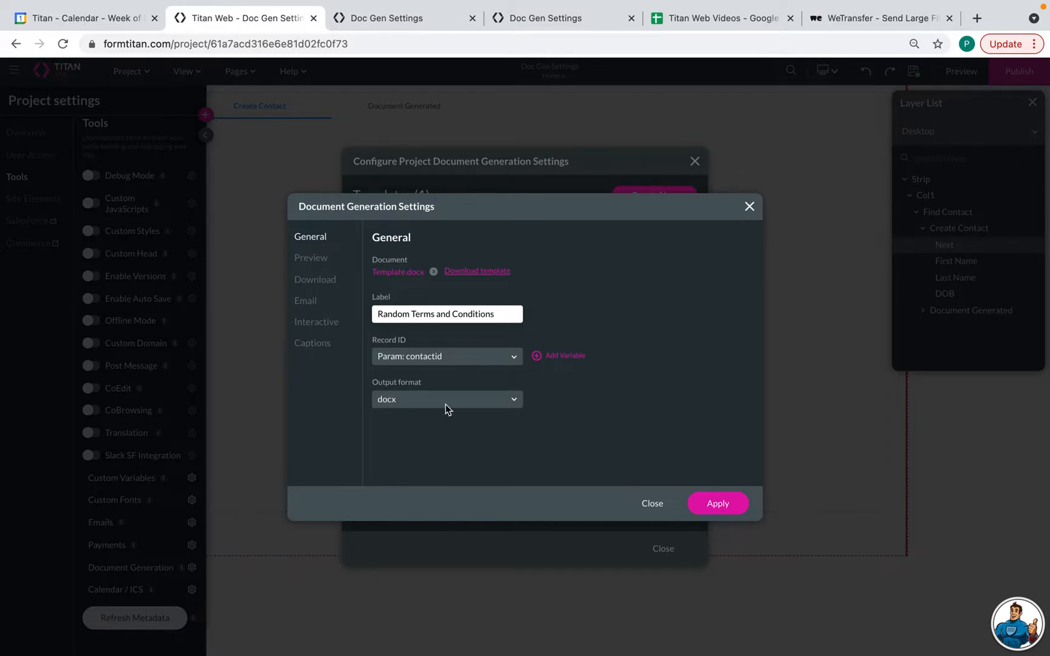
click(446, 399)
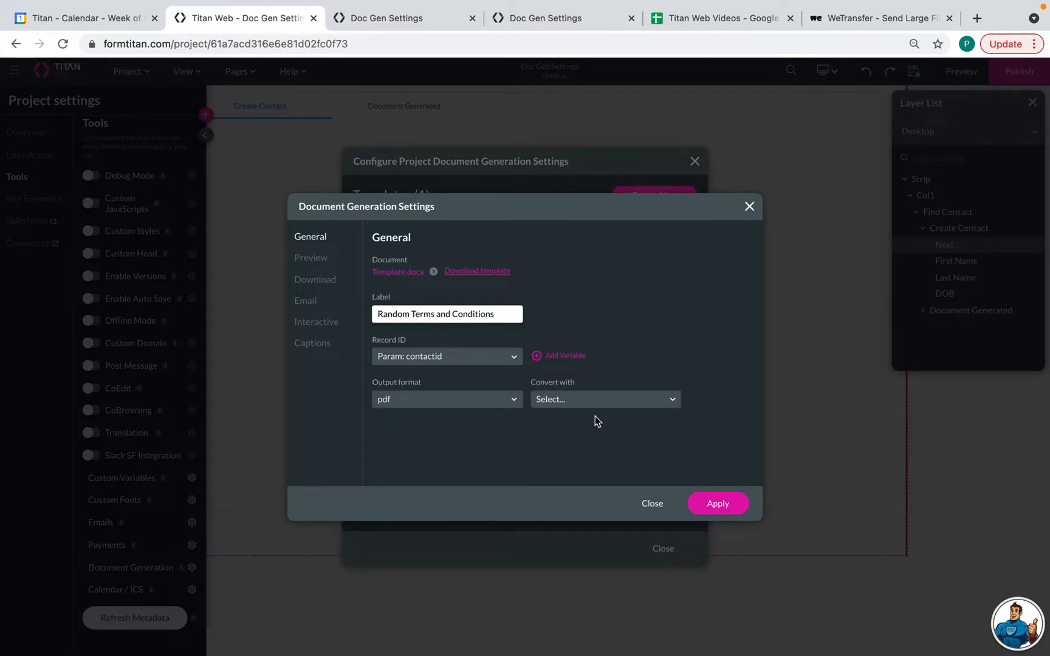
click(603, 399)
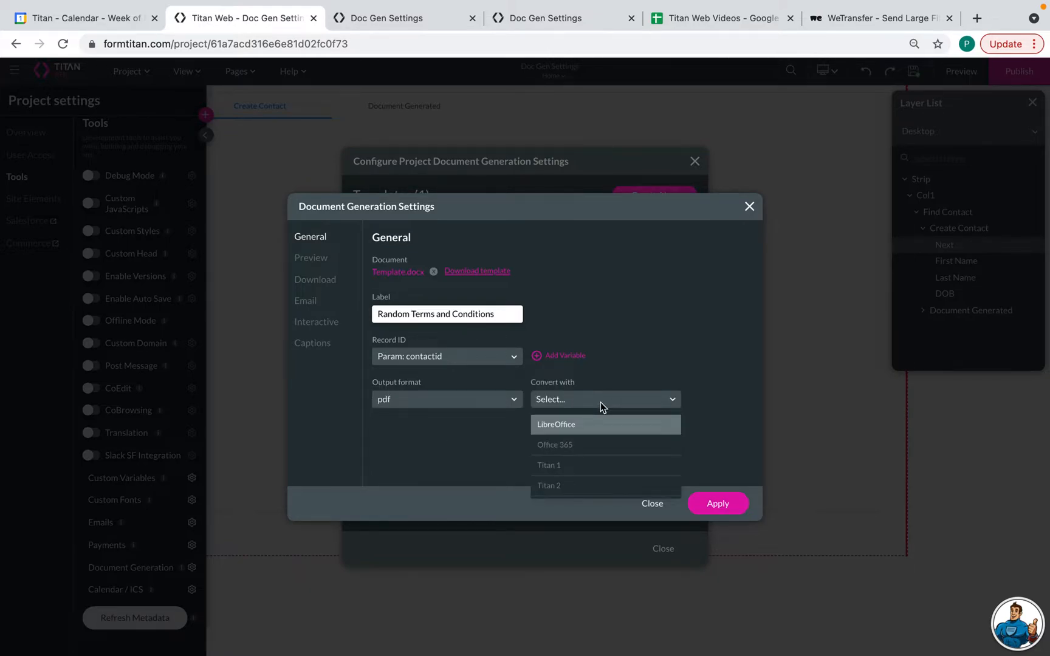
click(549, 485)
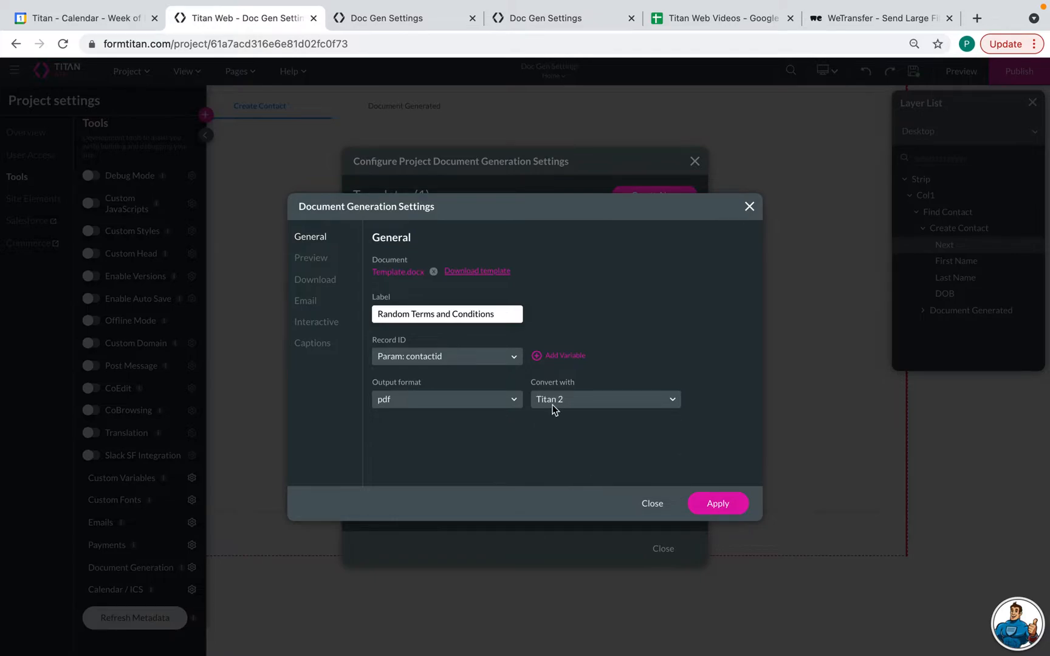
mouse_move(519, 463)
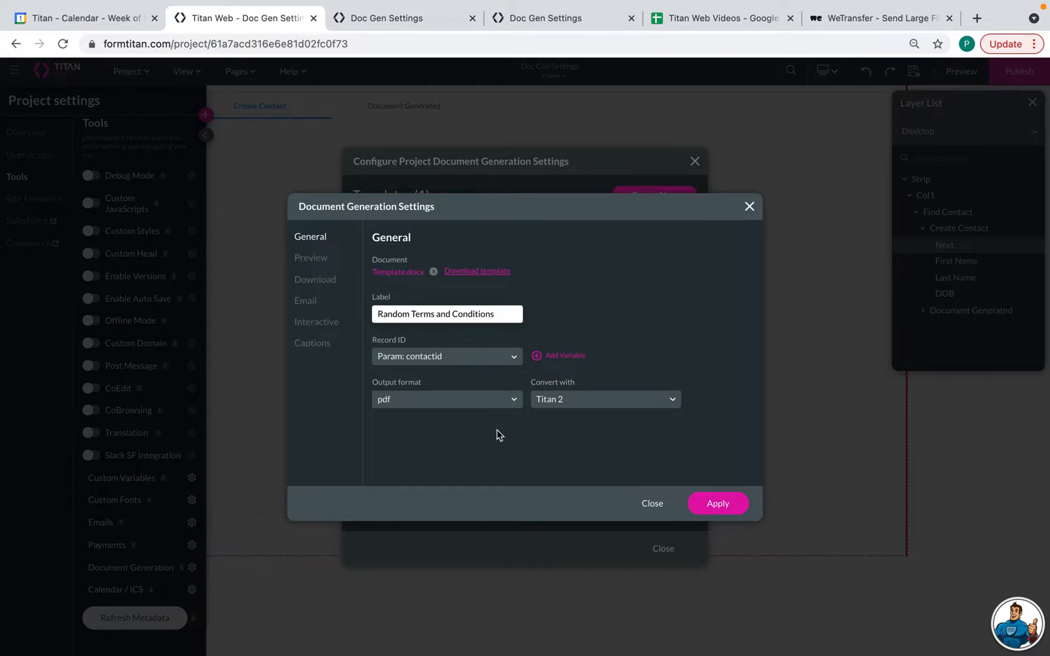
mouse_move(432, 399)
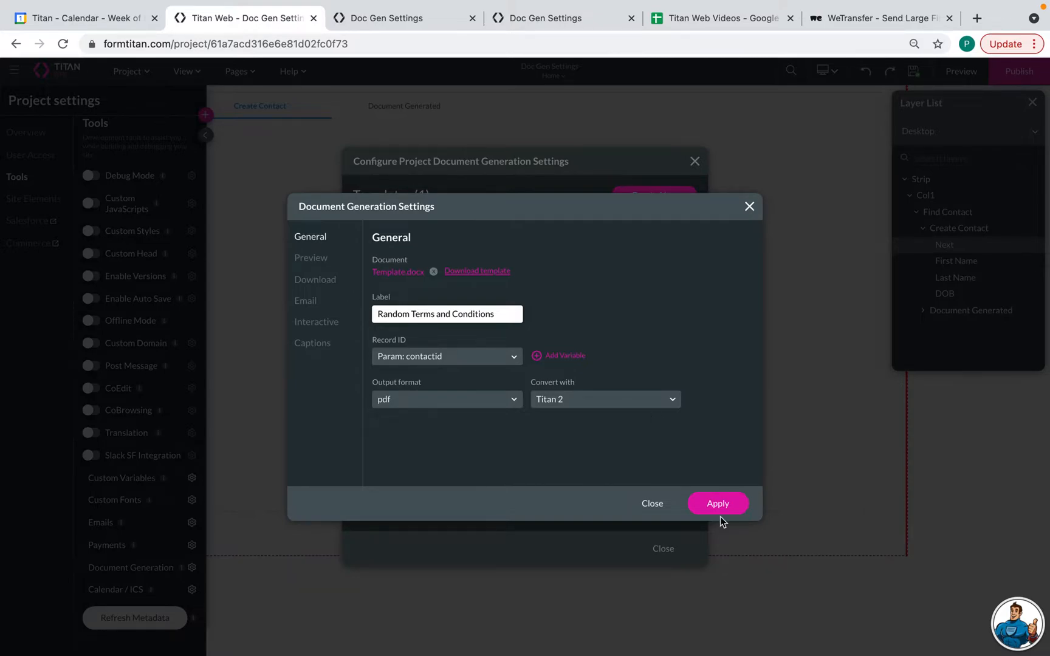
click(716, 503)
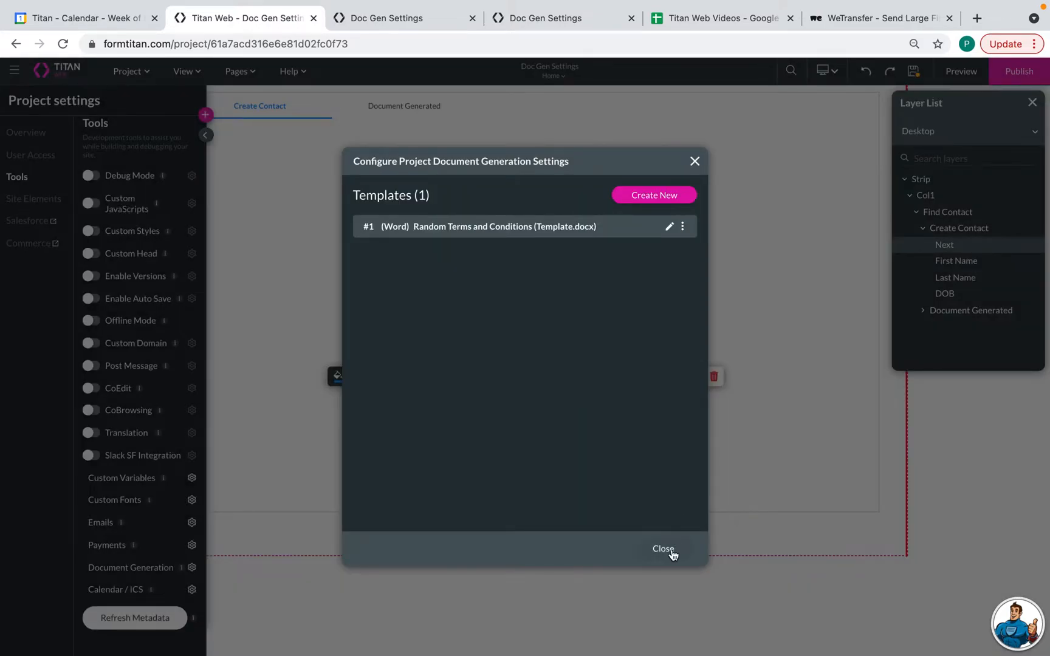
- Close the template list and review the Next button's on-click rules, expanding Rule 1
click(662, 549)
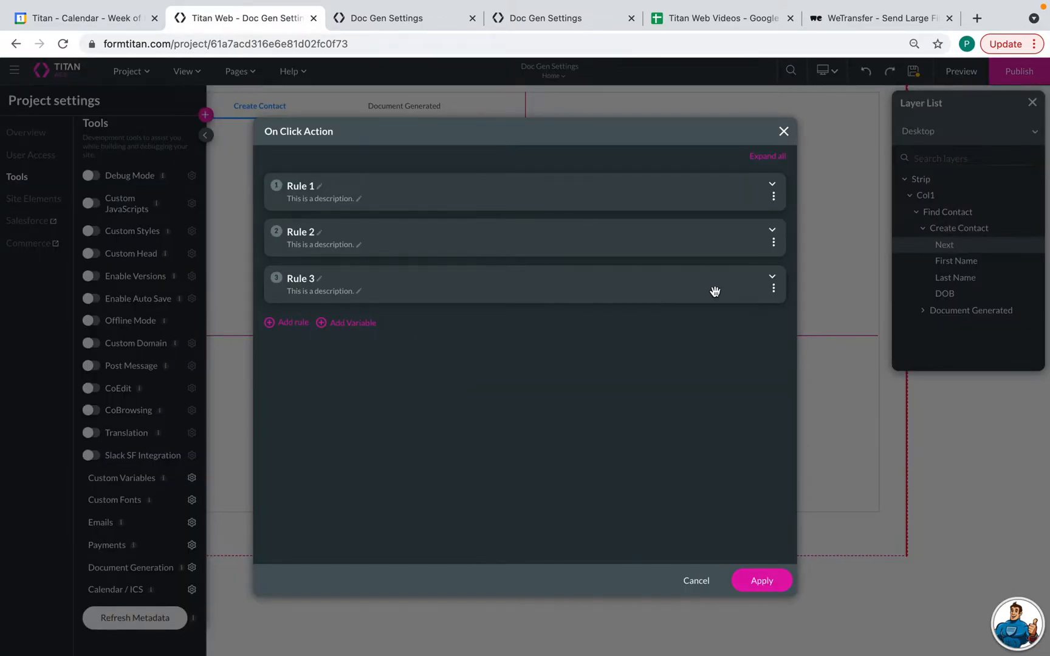
click(771, 276)
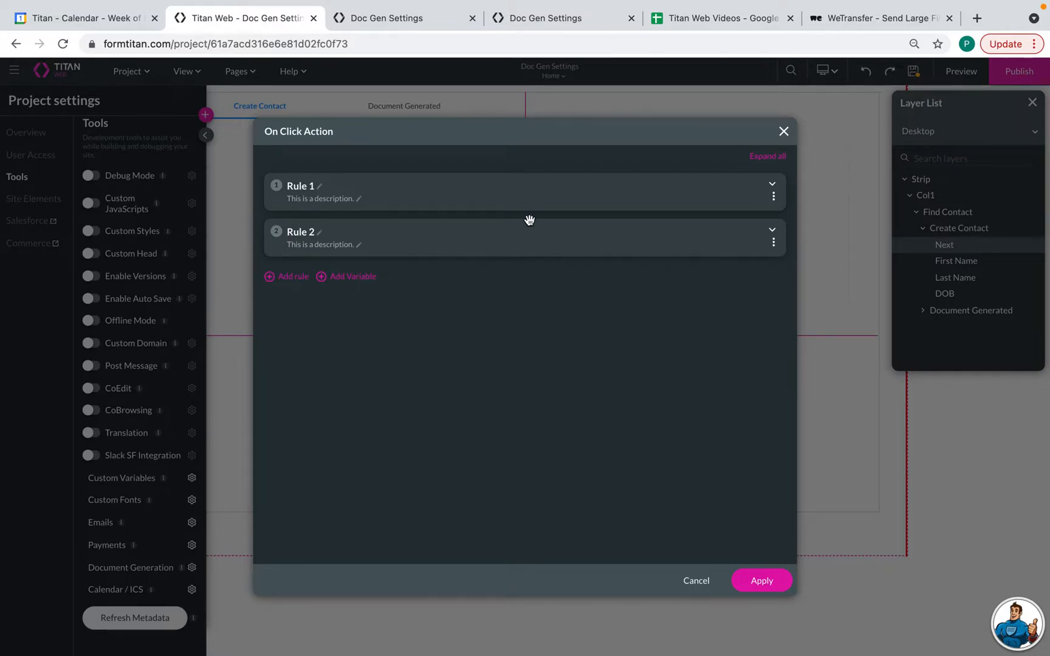
click(771, 184)
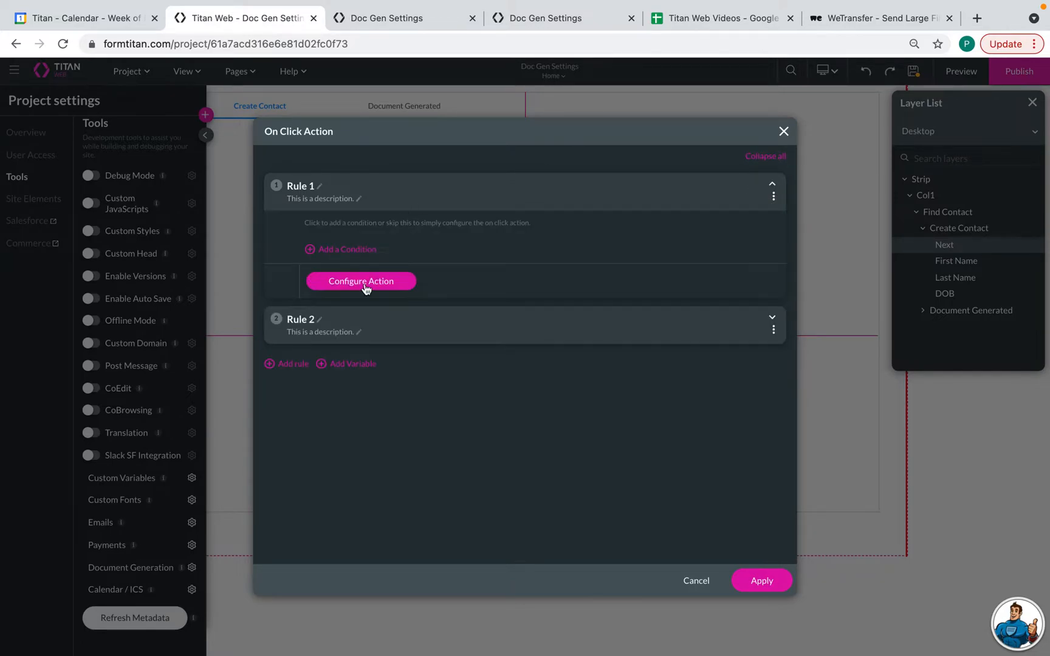
- Look at the rule's Salesforce action options and close the action chooser
click(361, 281)
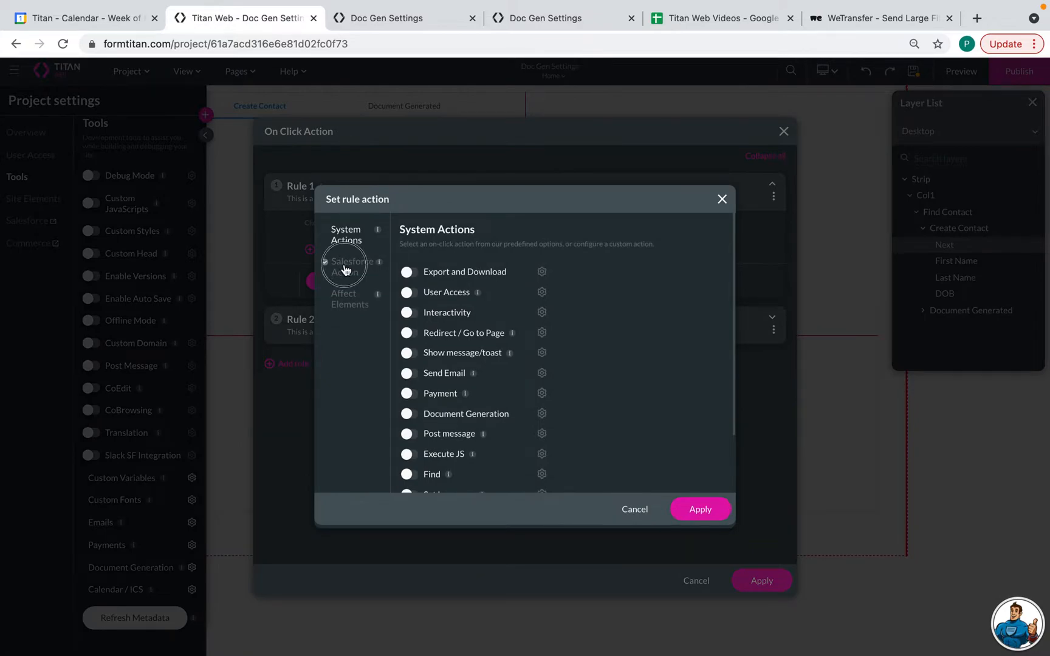
click(352, 267)
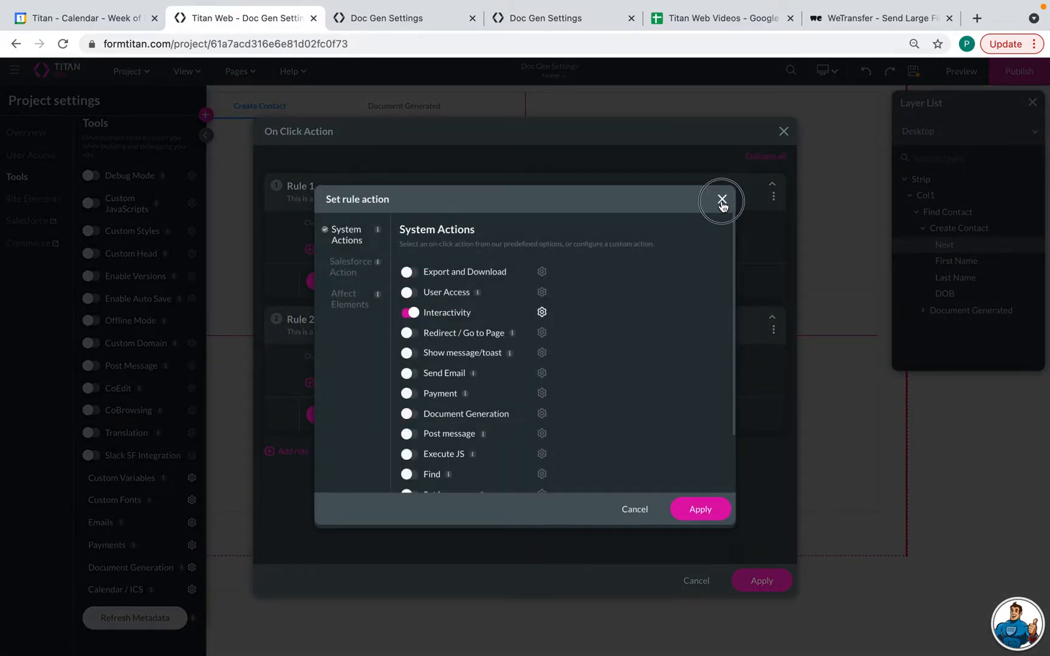
click(721, 201)
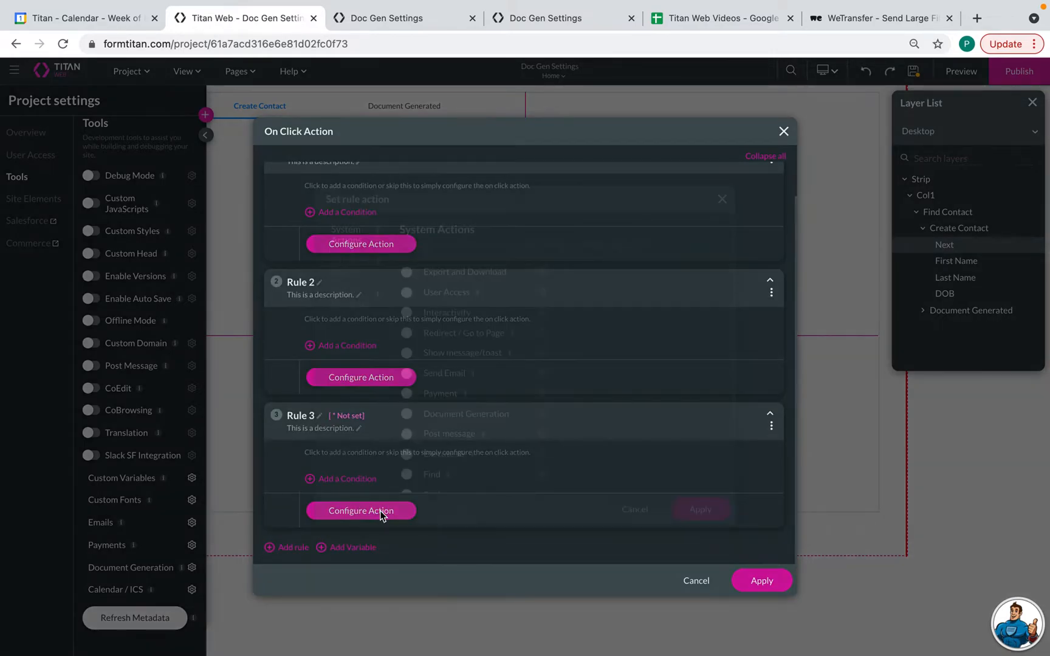
- For the third rule, reach the Salesforce integration configuration
click(360, 510)
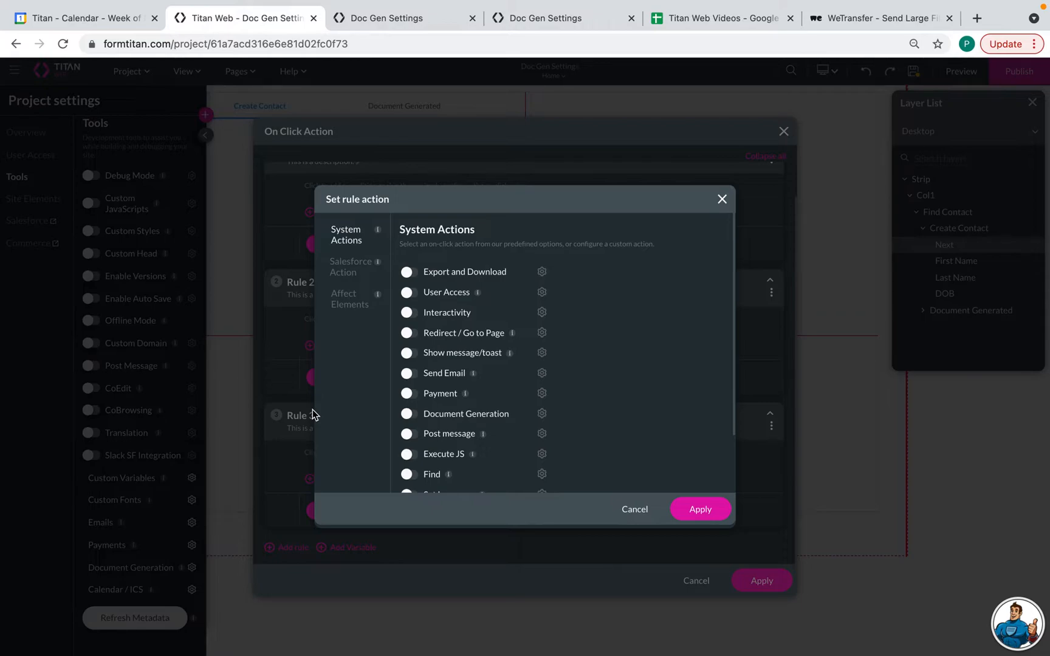
mouse_move(348, 275)
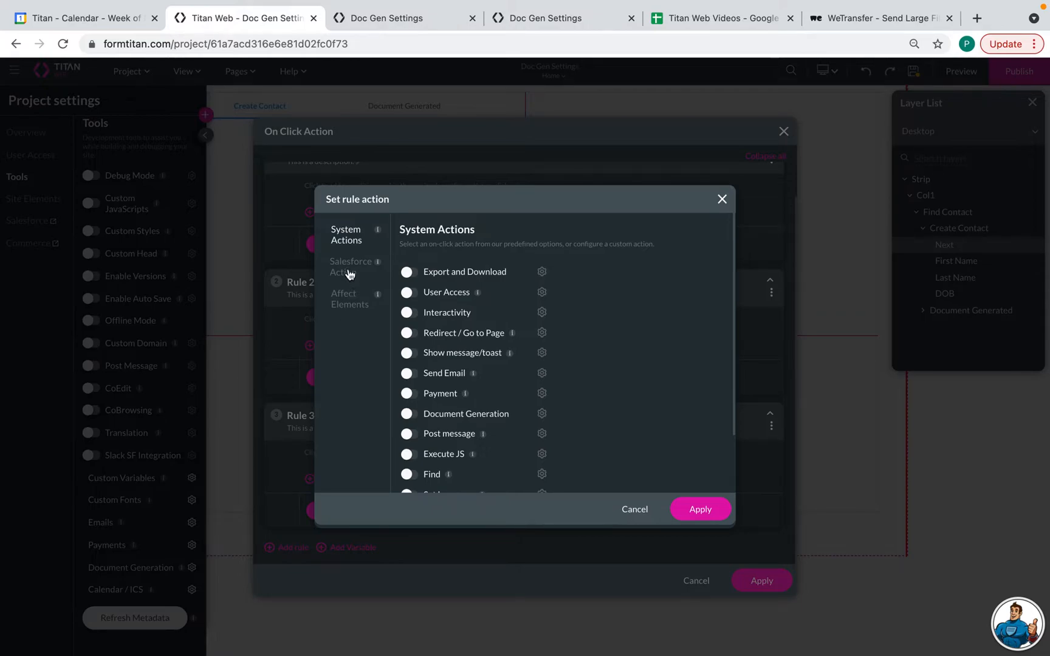
click(350, 267)
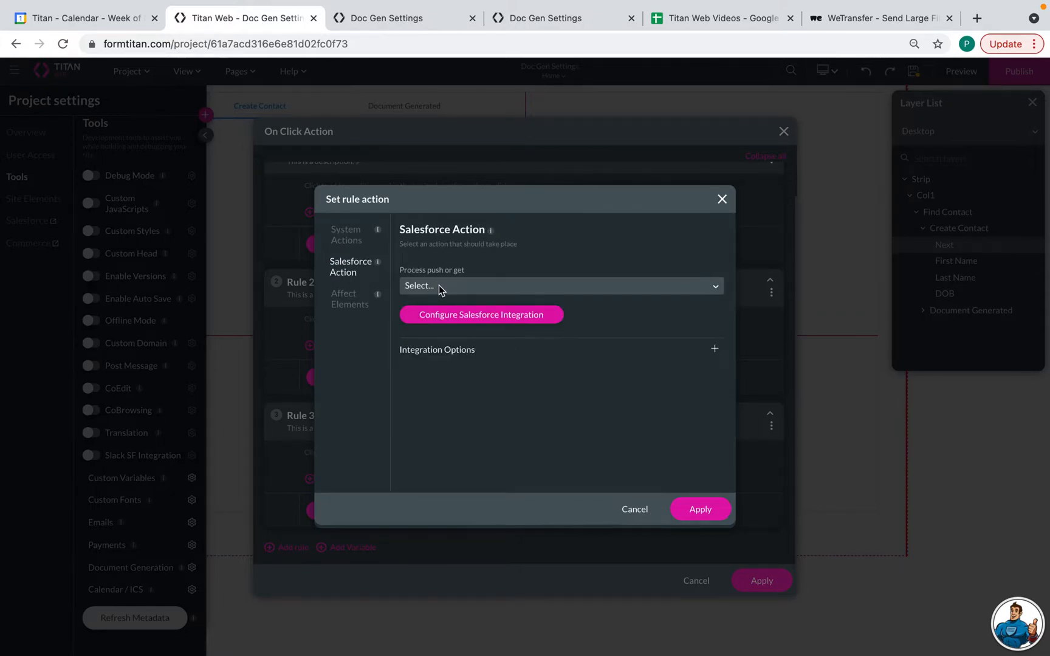
click(480, 315)
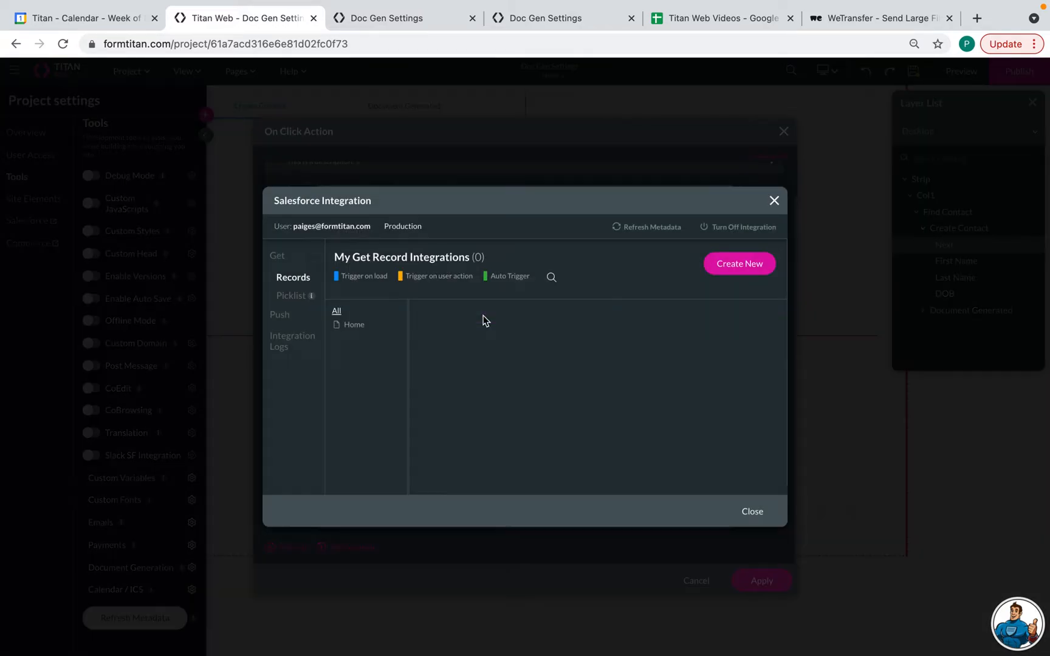
- Delete the #2 Files push integration, leaving only the Contact push
click(280, 314)
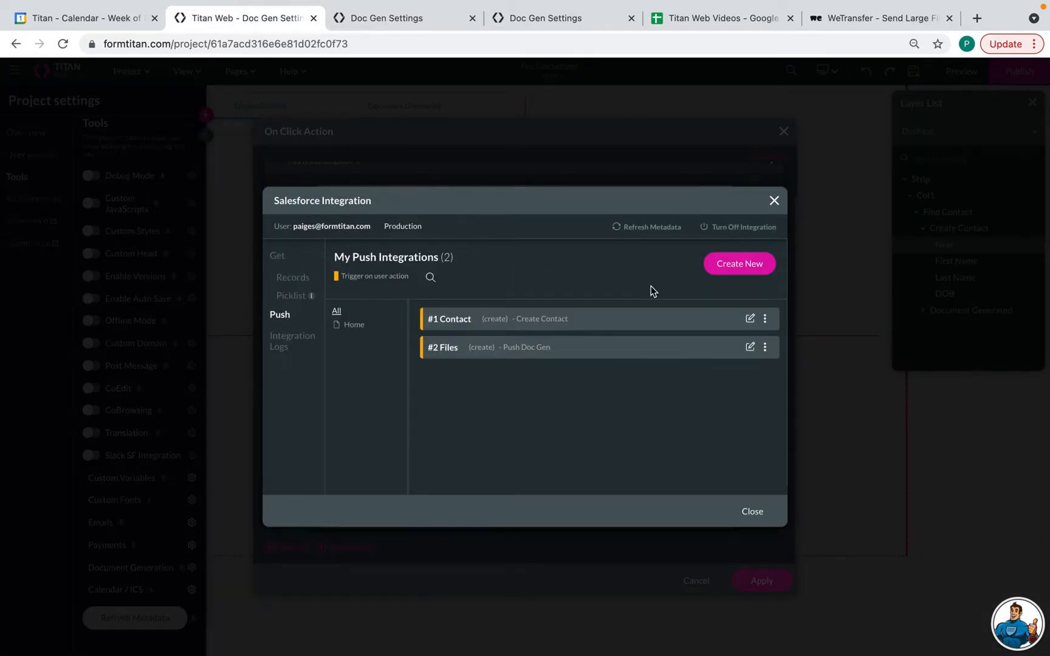
click(765, 347)
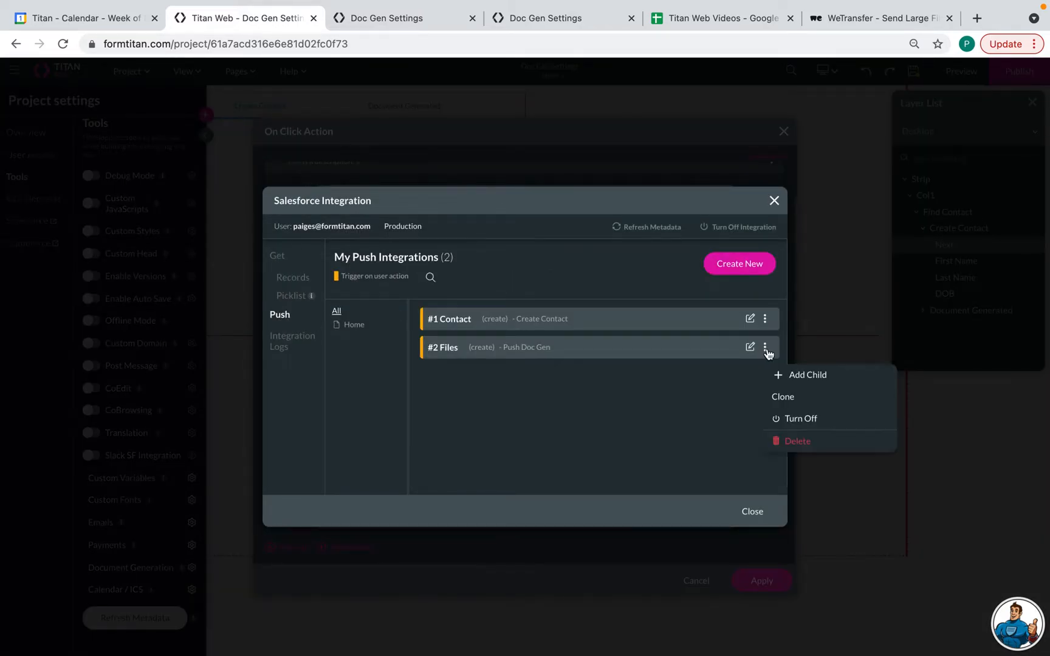
click(797, 441)
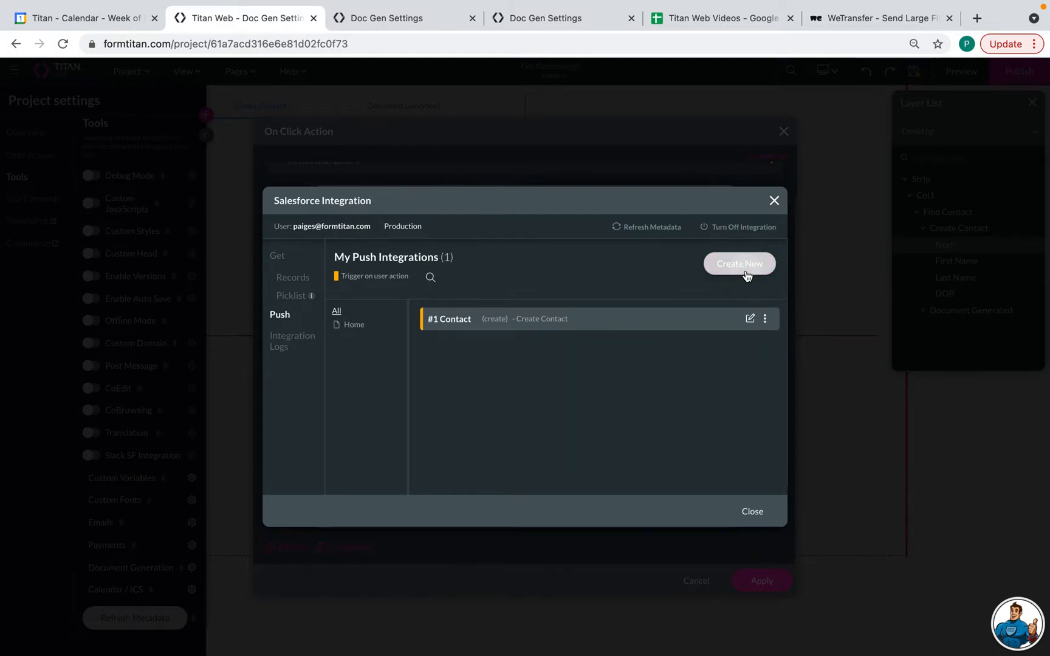
- Create a Content Version push described 'Push Doc Generation' and go to its field mapping
click(739, 263)
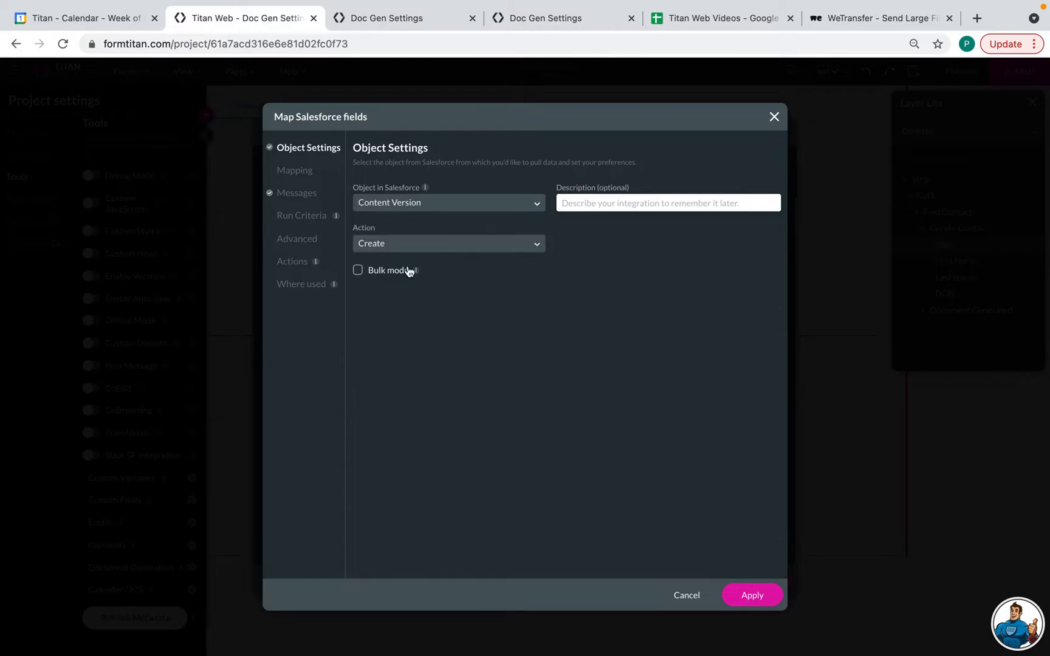
text(Psuh)
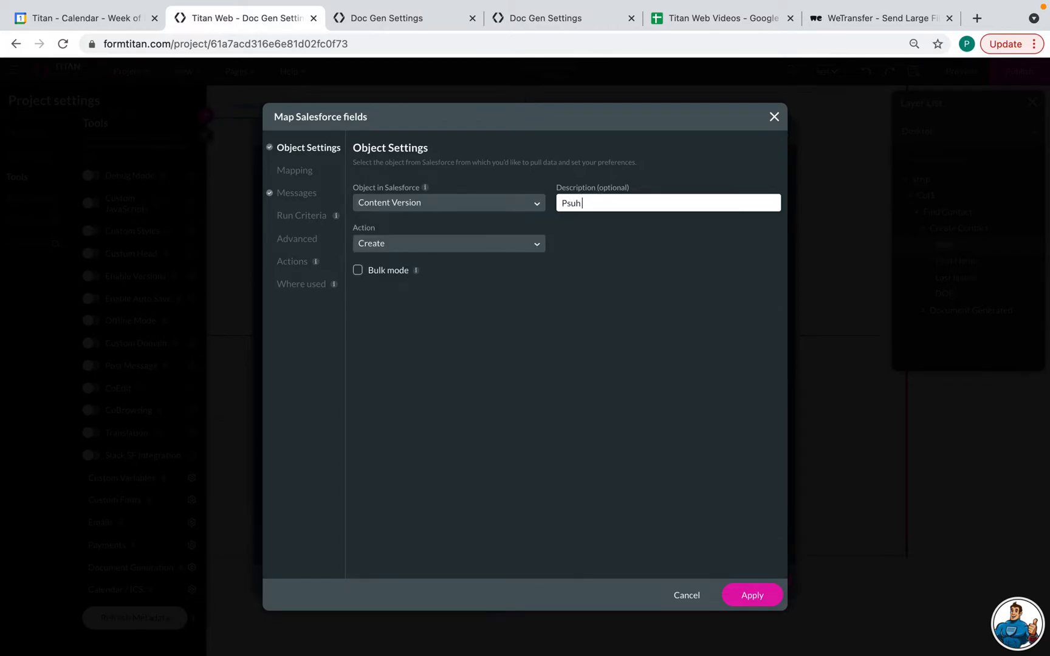
text(Push D)
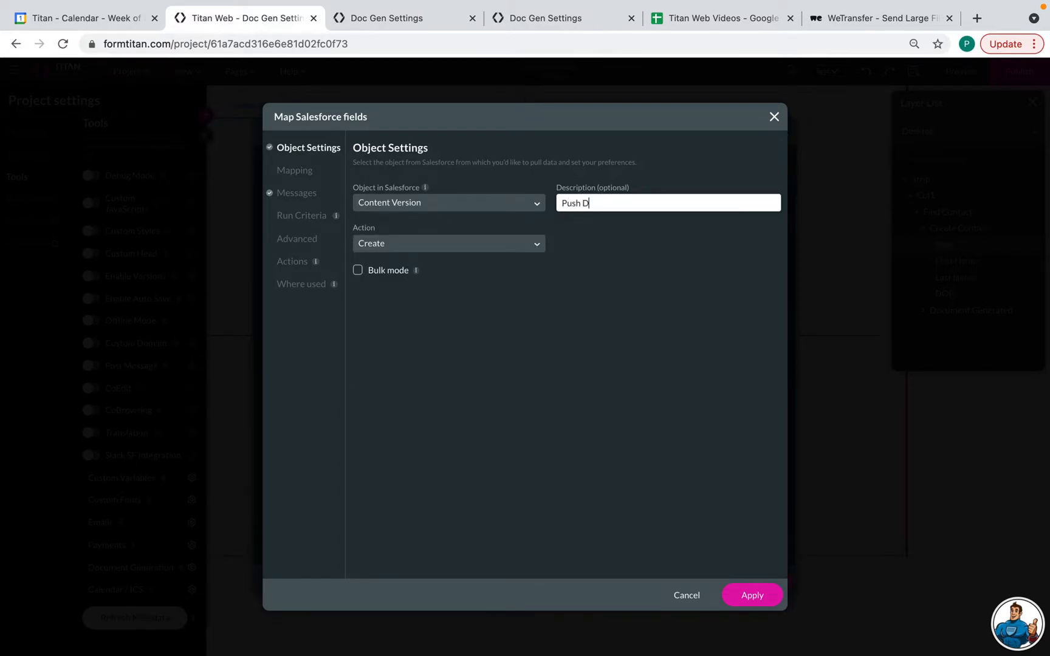
text(oc)
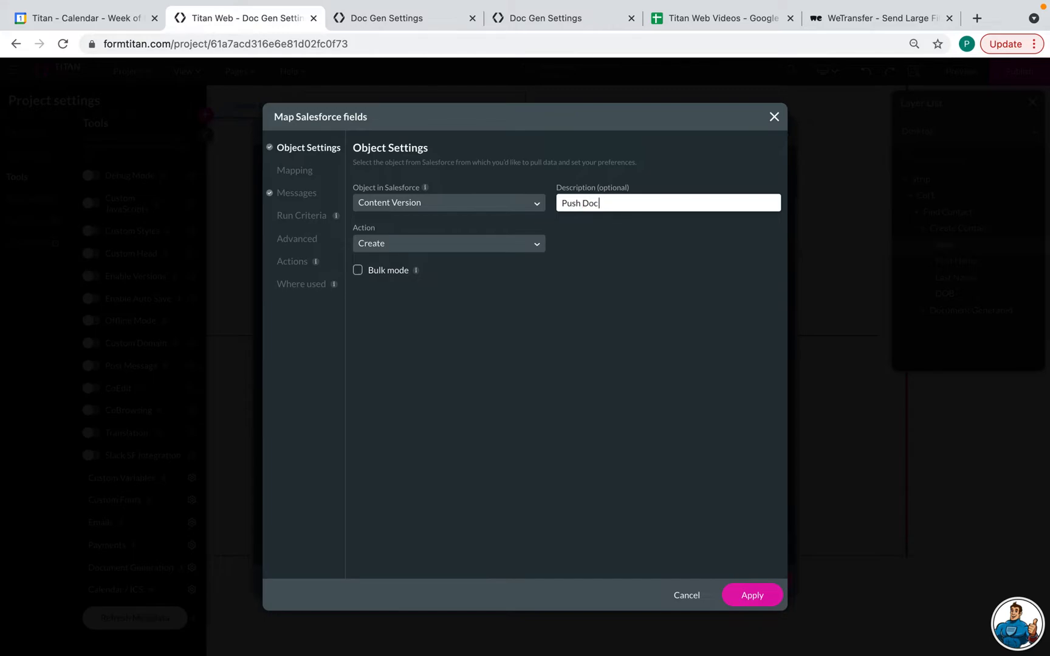
text(Generation)
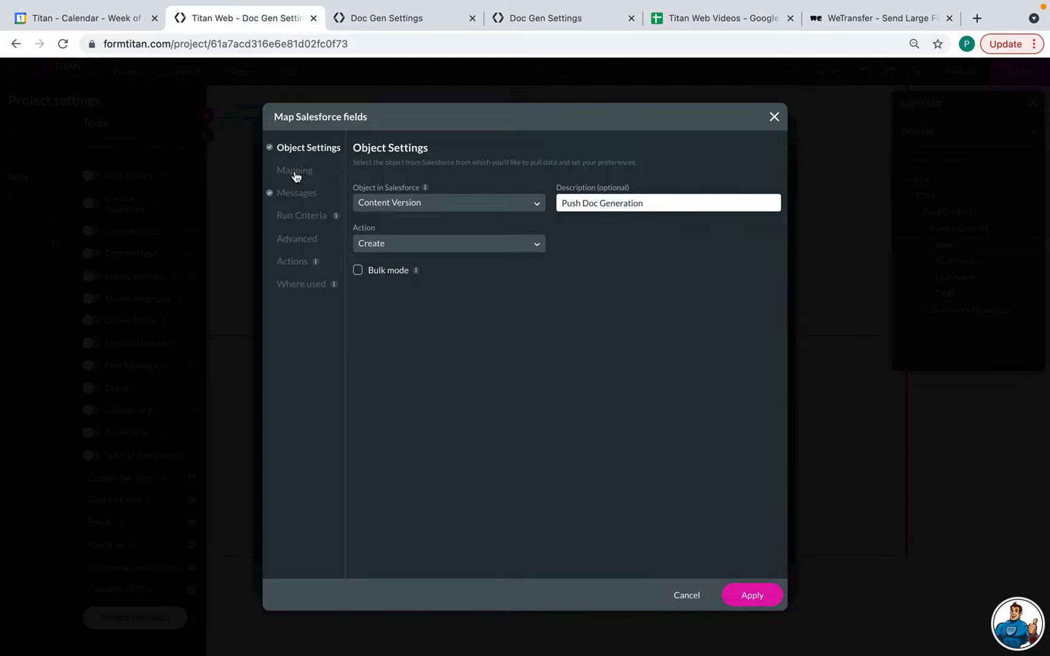
click(295, 170)
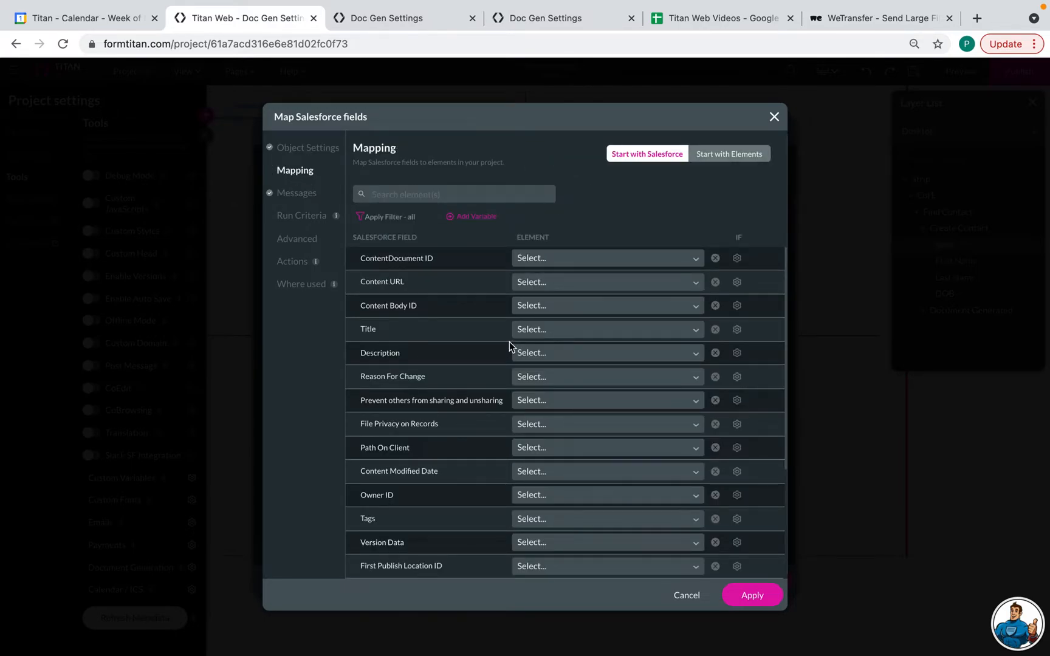
- Make Title a custom message and insert the First Name and Last Name fields
click(605, 328)
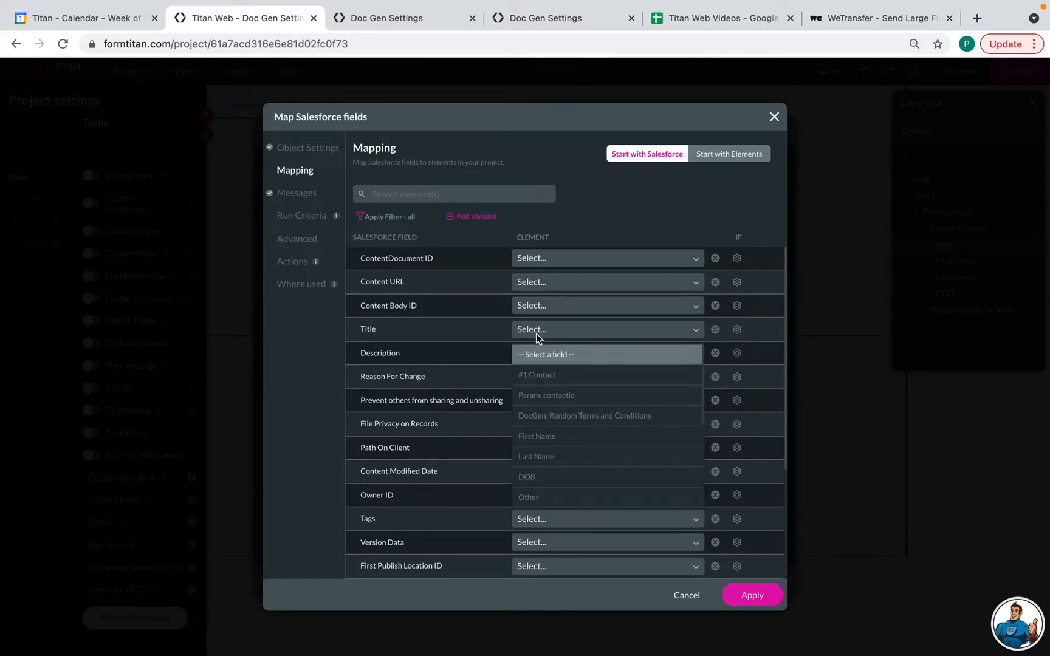
text(cust)
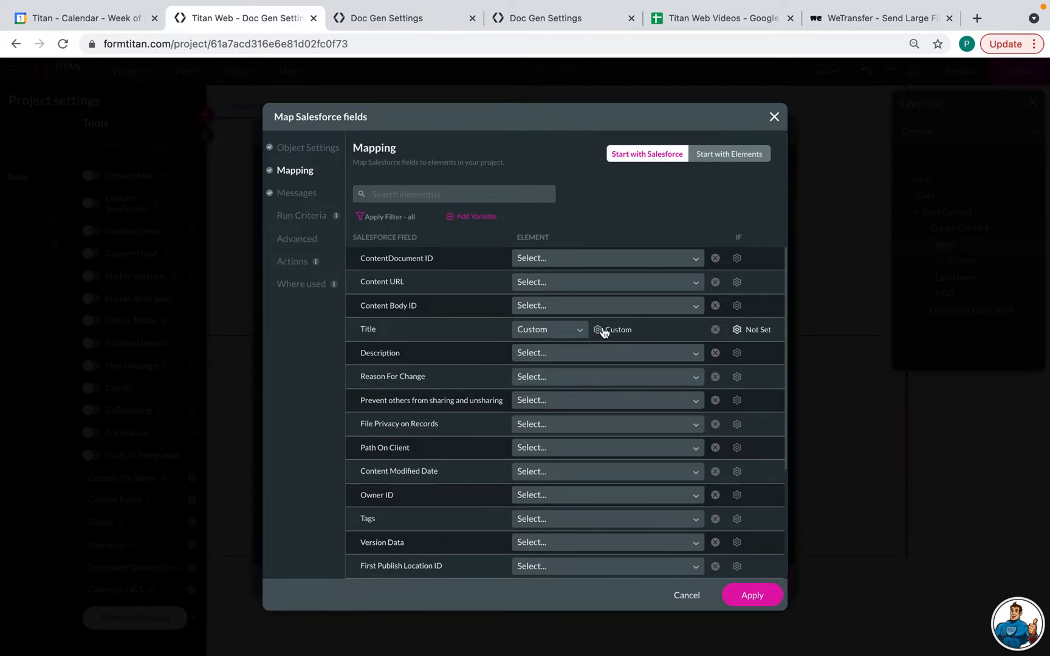
click(597, 329)
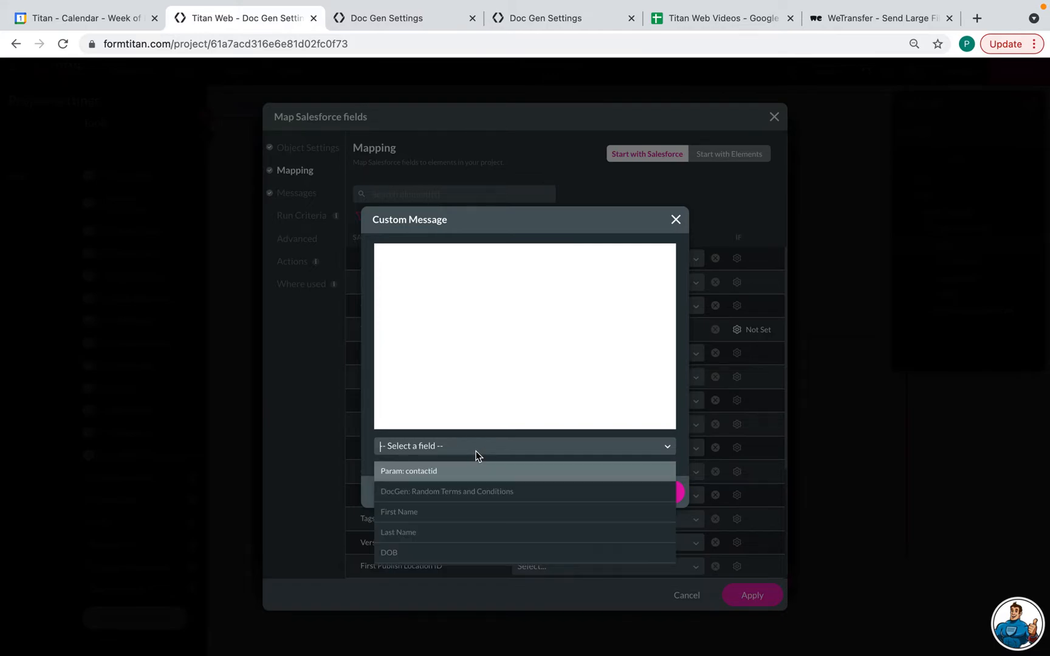
click(399, 512)
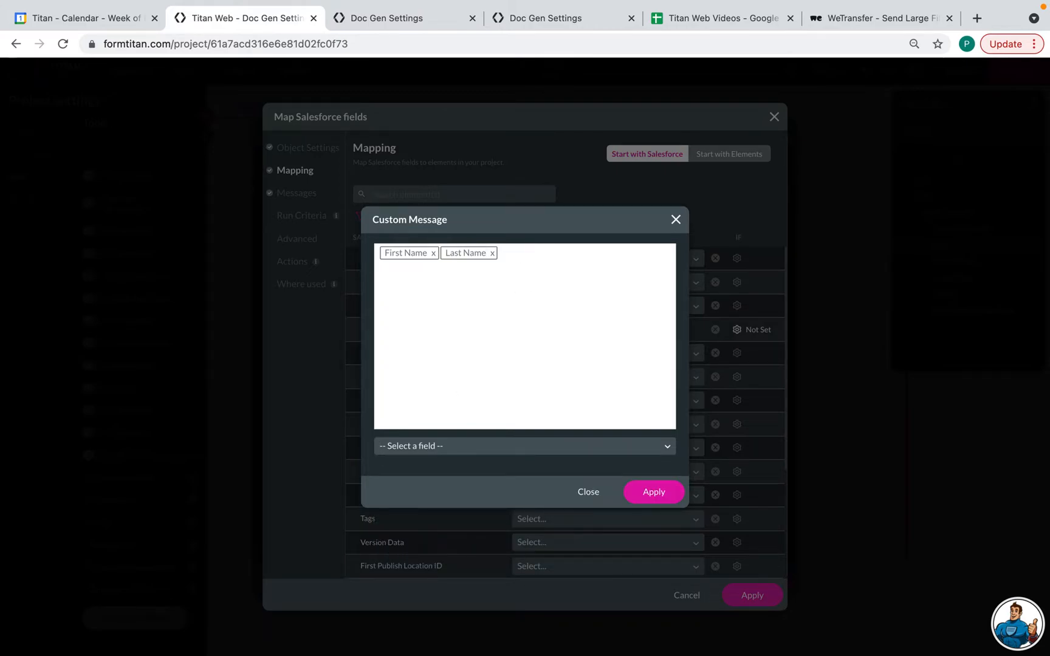
- Add the text 'Titan Terms and Conditions' to the Title message
text(Titan)
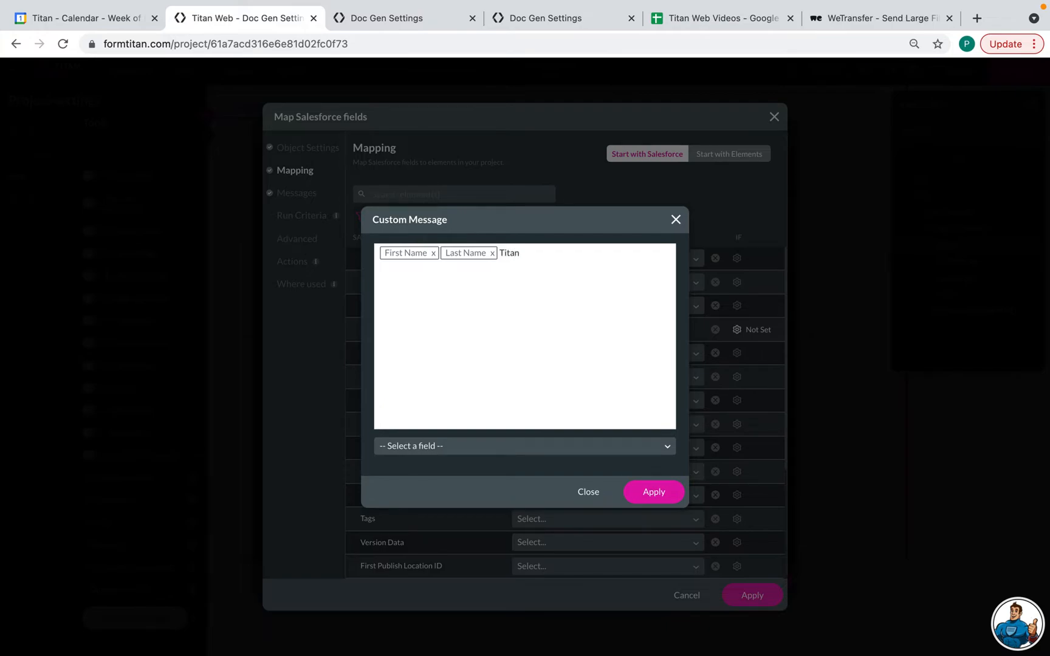
text(Terms and Cond)
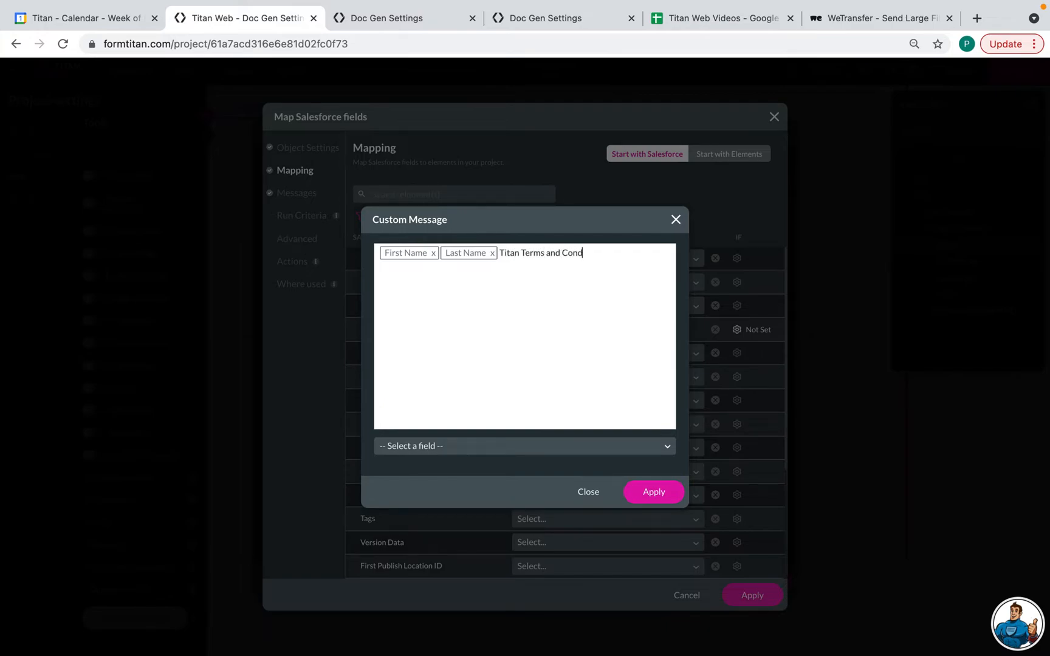
text(itoons)
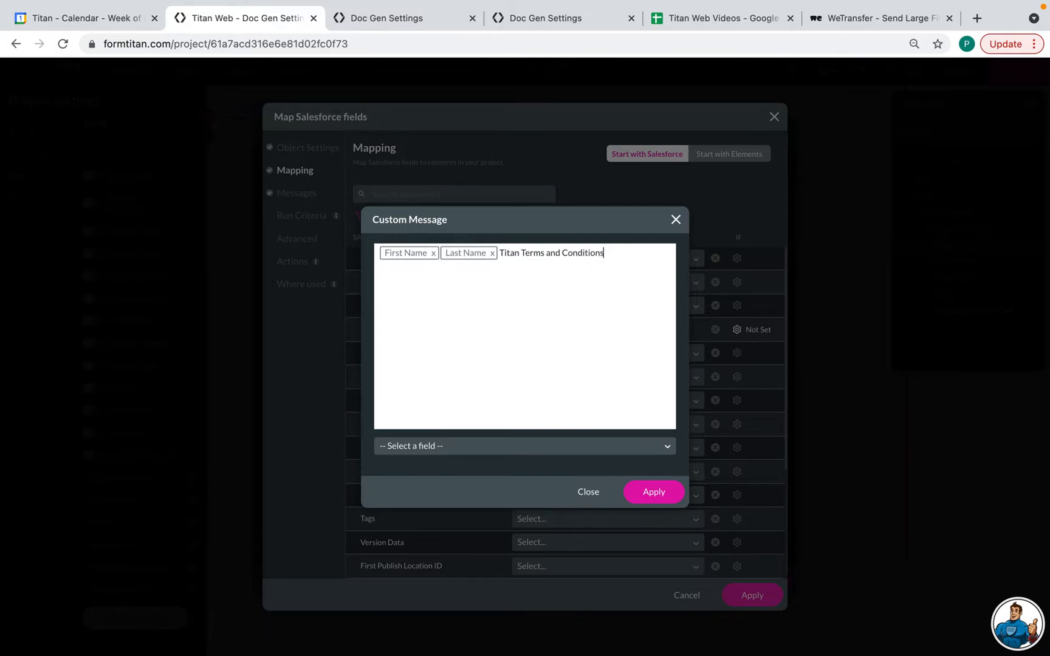
mouse_move(439, 317)
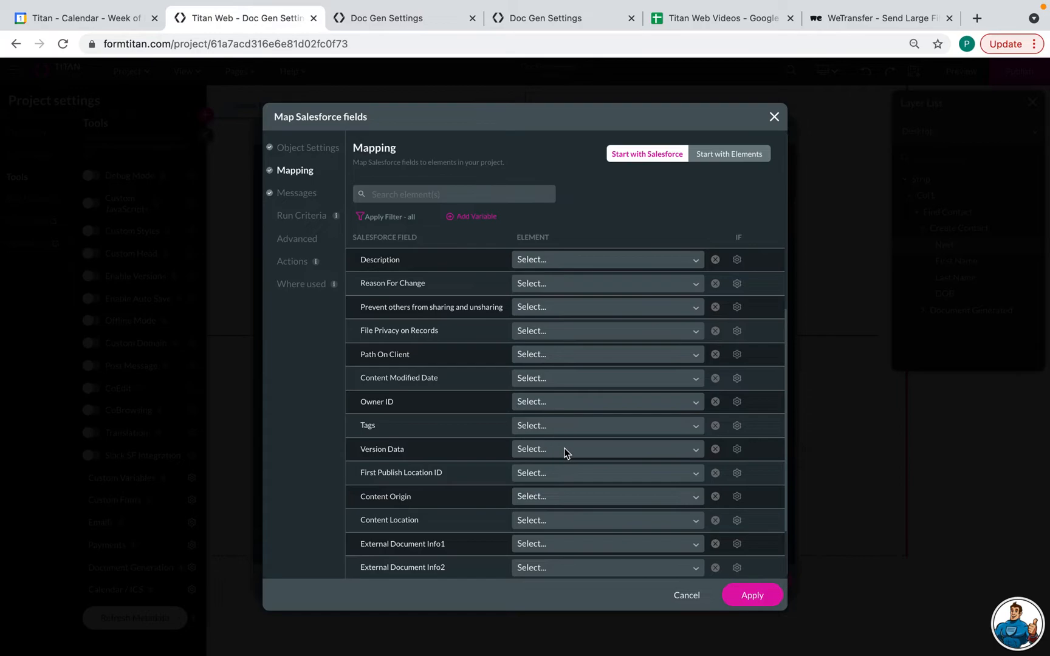
- Map Version Data to DocGen: Random Terms and Conditions and First Publish Location ID to Param: contactid, then apply
click(603, 448)
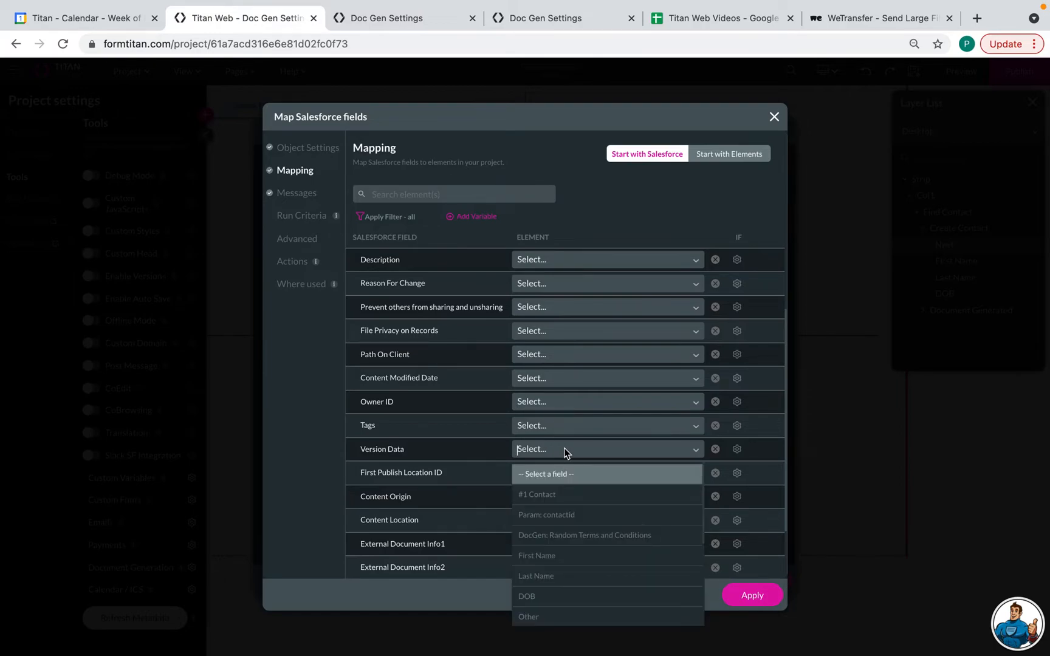
mouse_move(584, 535)
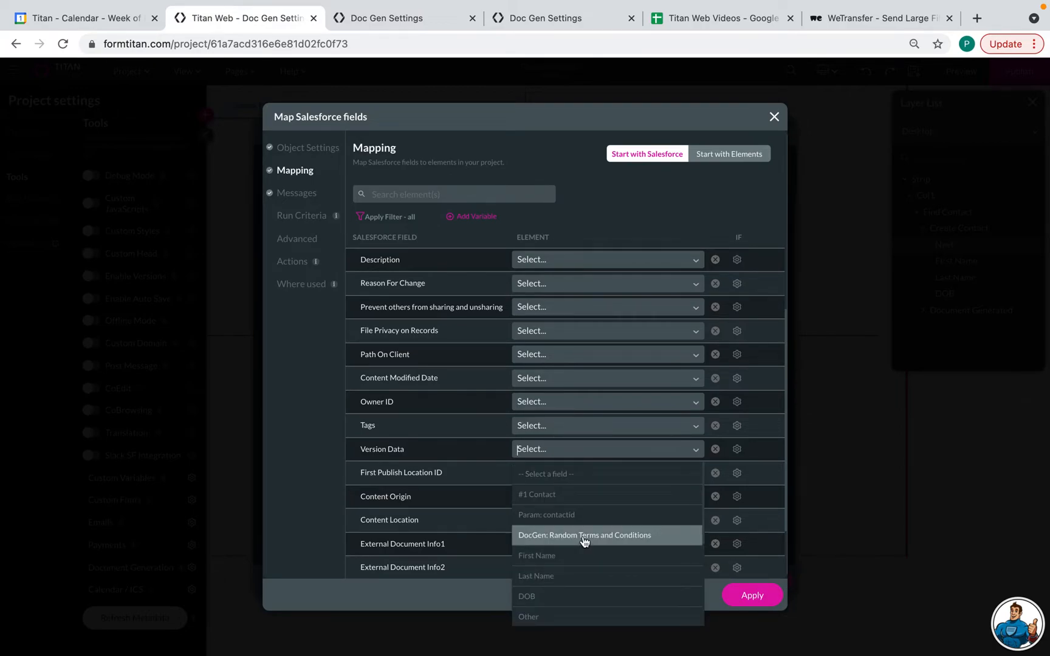
click(584, 535)
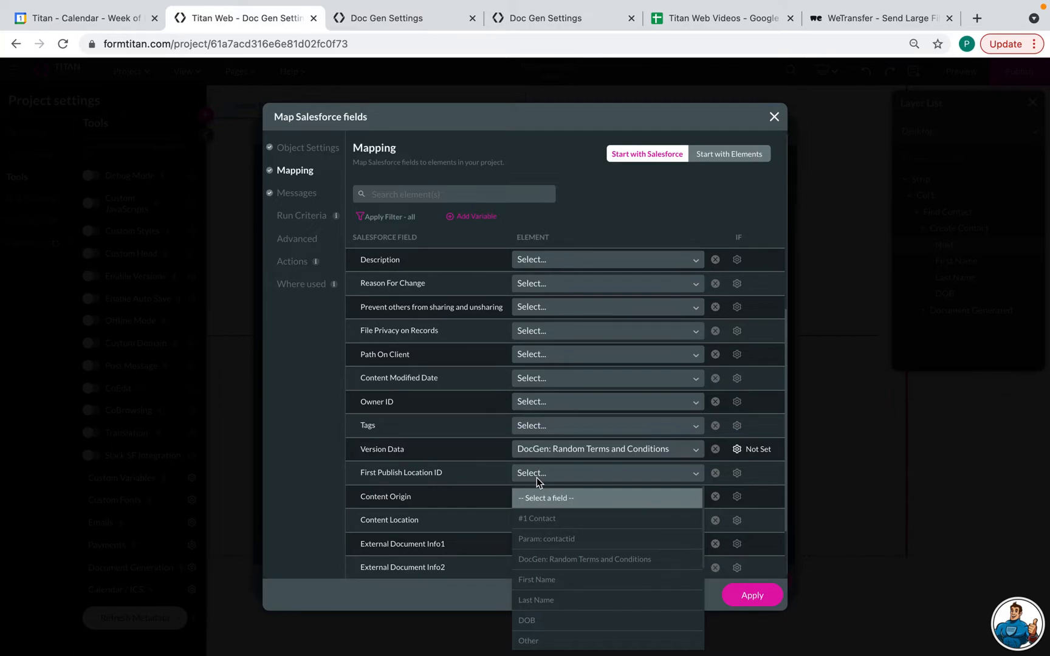
mouse_move(552, 529)
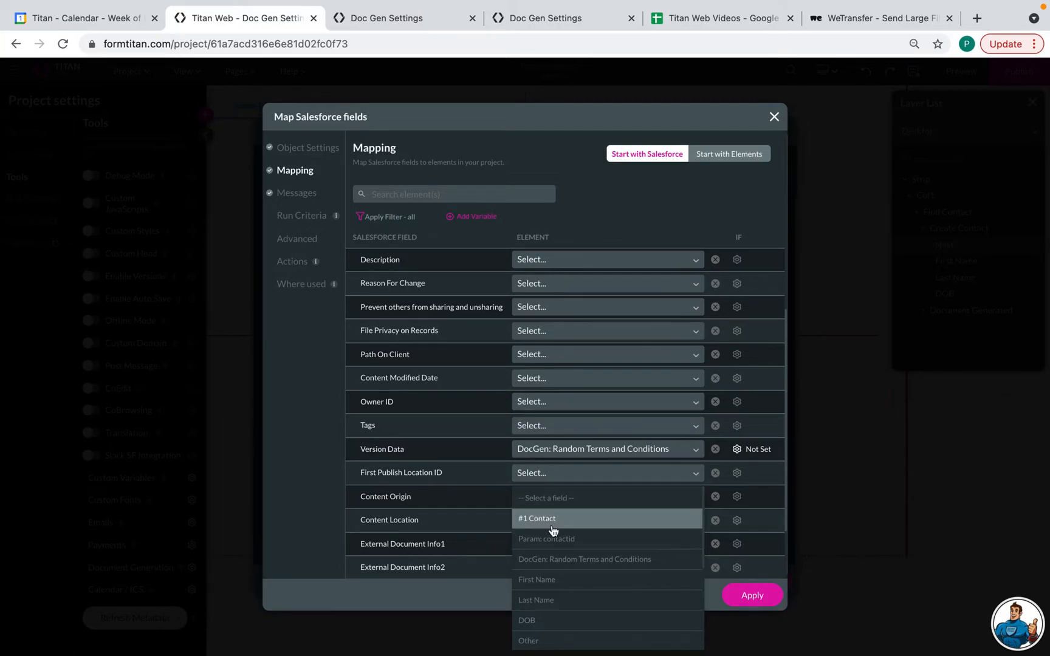
mouse_move(559, 543)
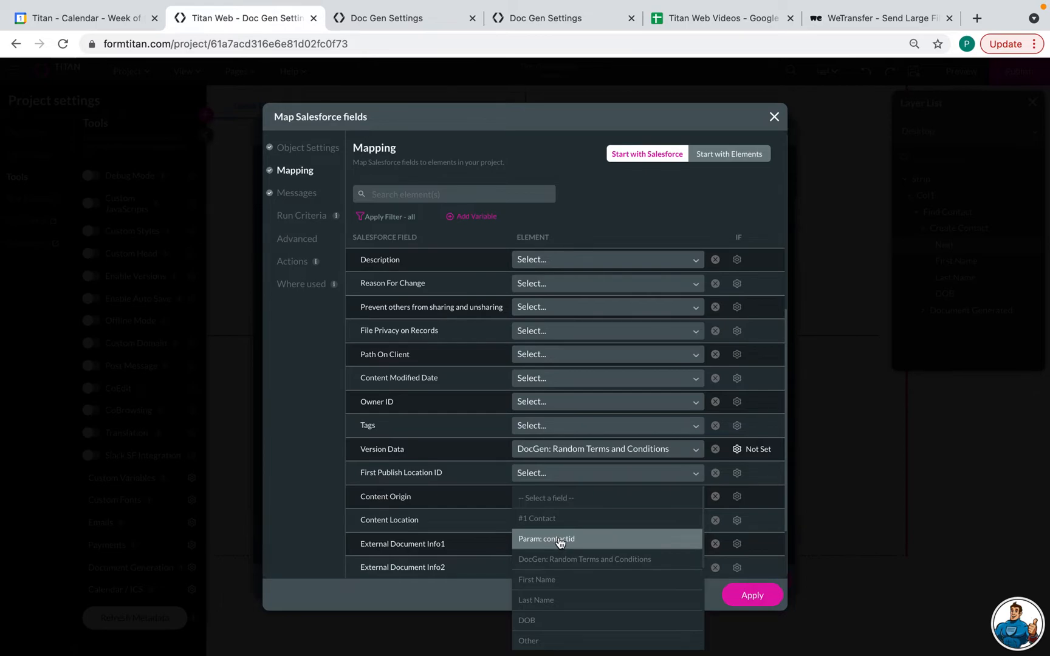
click(545, 539)
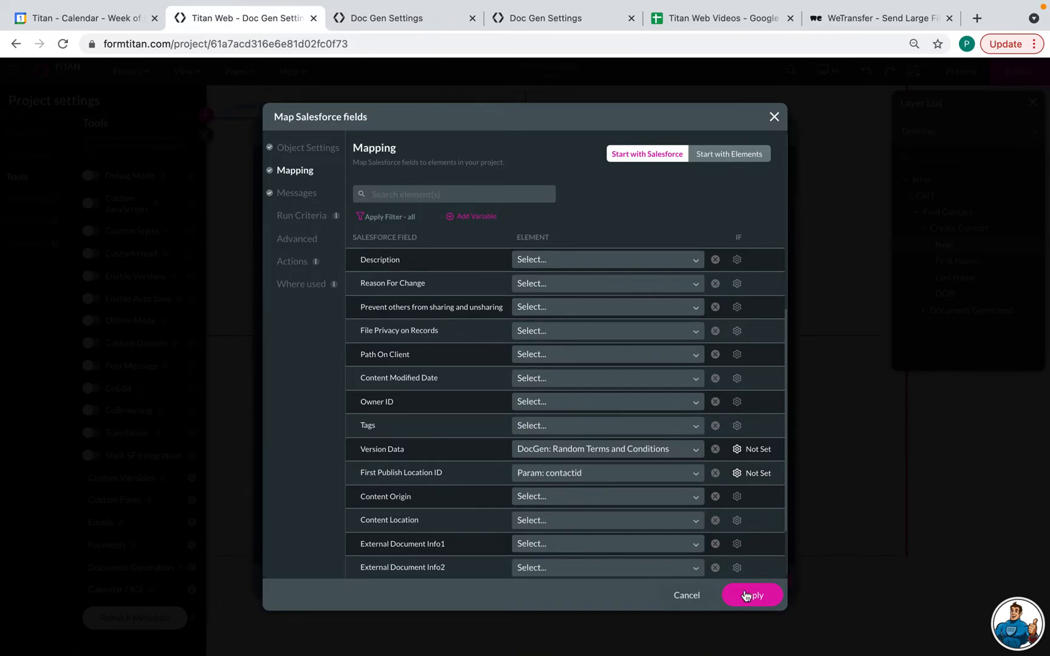
click(751, 596)
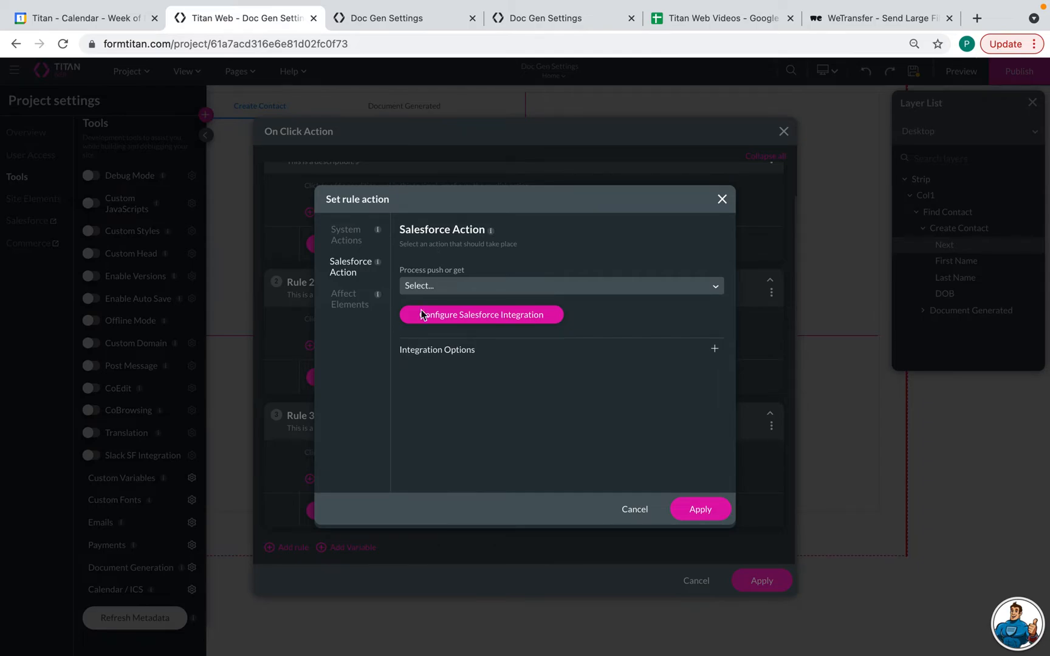
- Add the '#2 Files (create) - Push Doc Generation' push to the rule and apply it
click(560, 285)
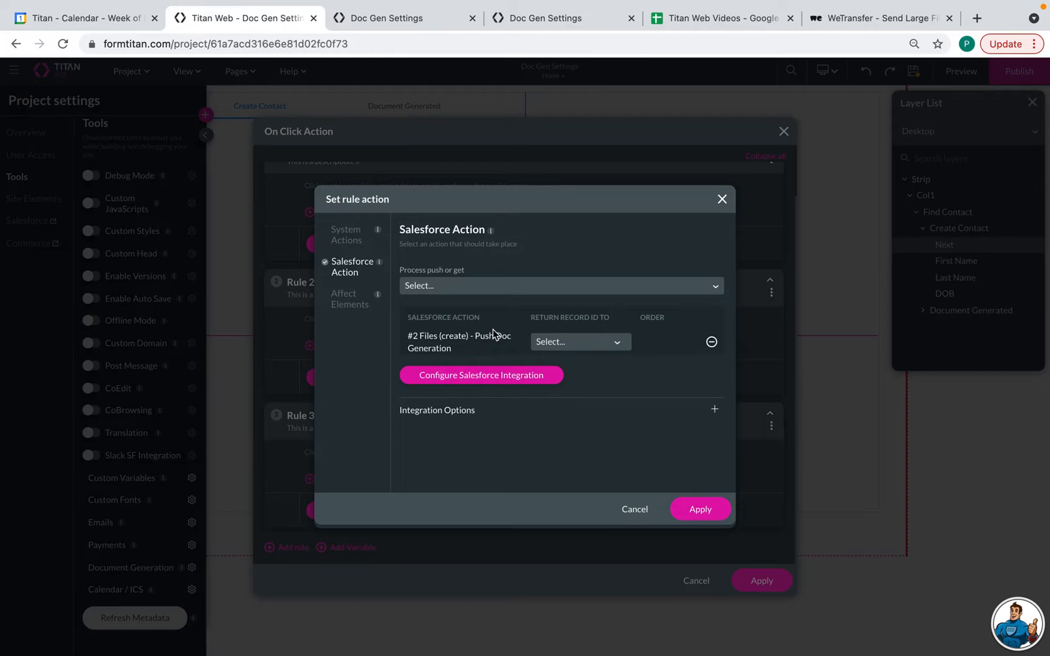
mouse_move(493, 339)
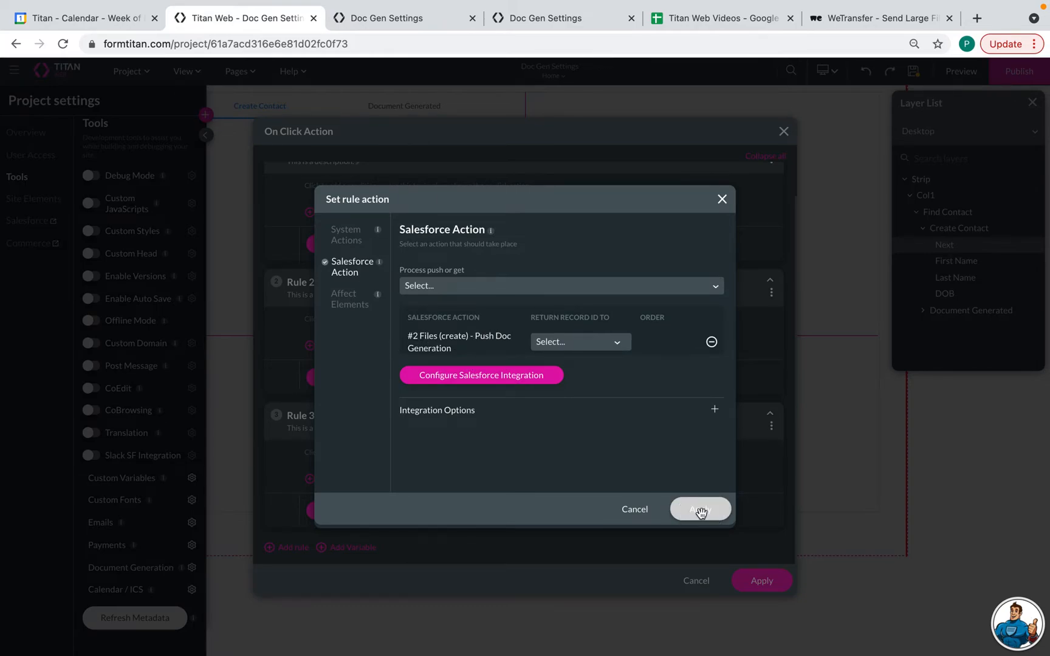
click(700, 509)
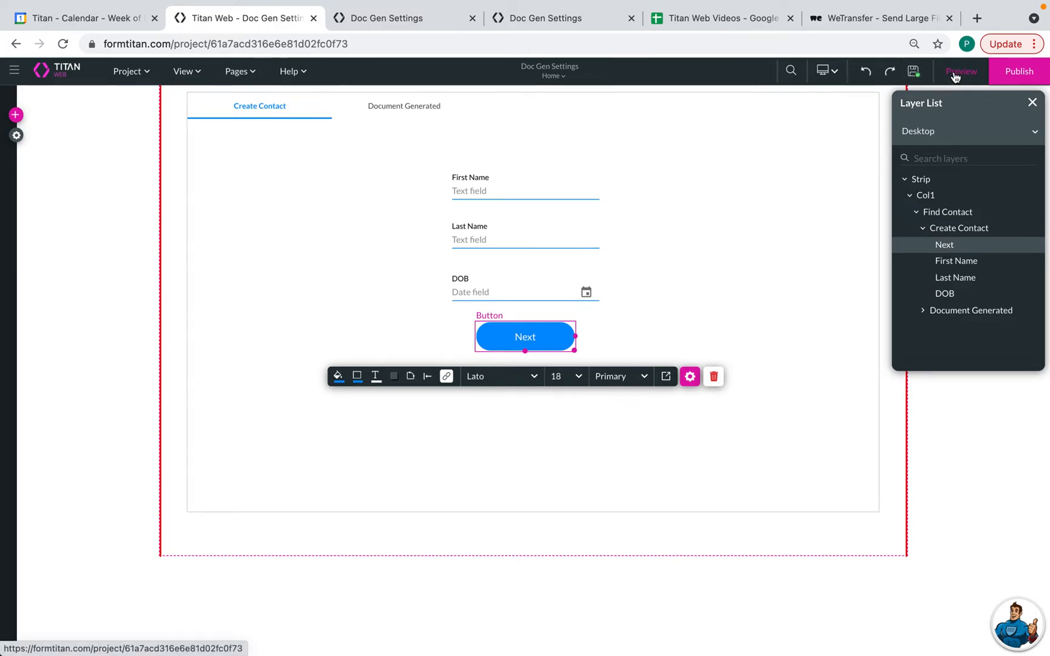
click(960, 71)
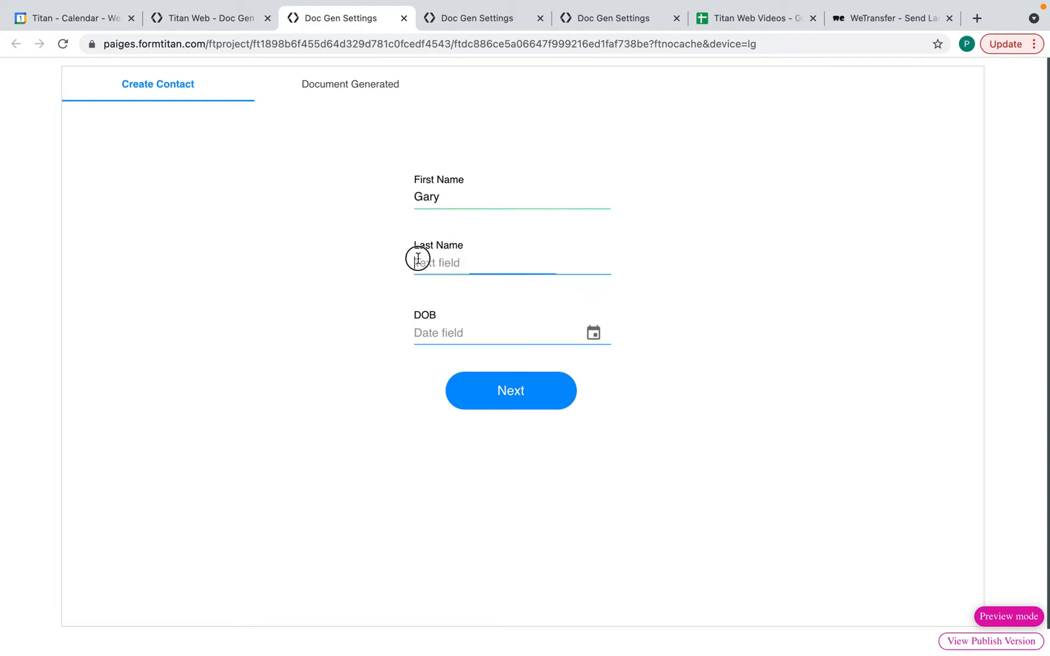
text(Weathers)
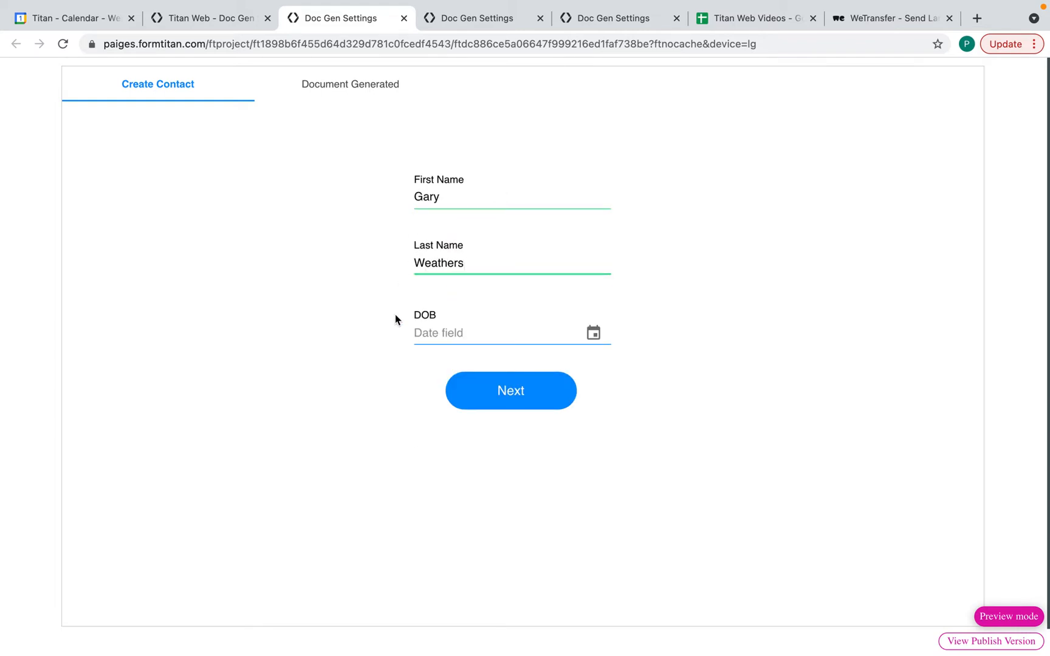
text(03/__/____)
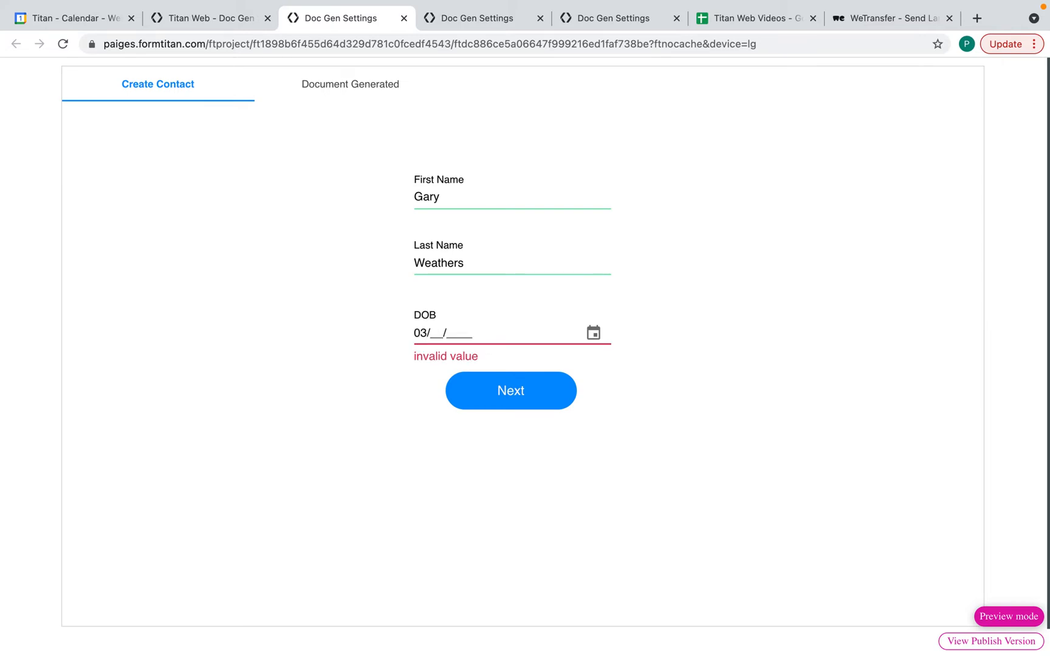
text(02/1987)
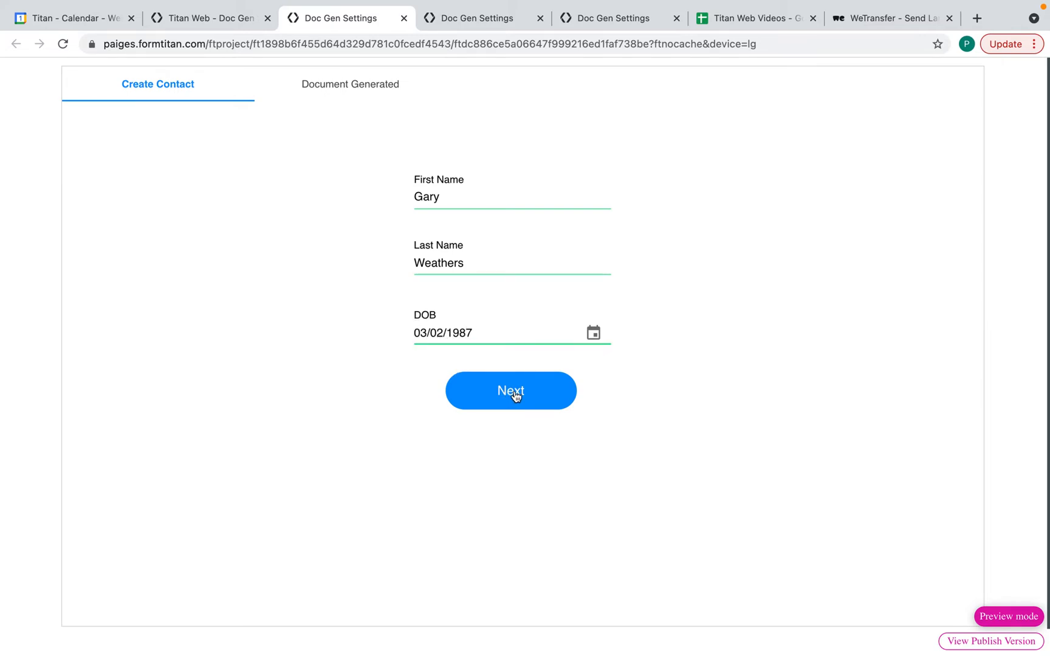
click(510, 390)
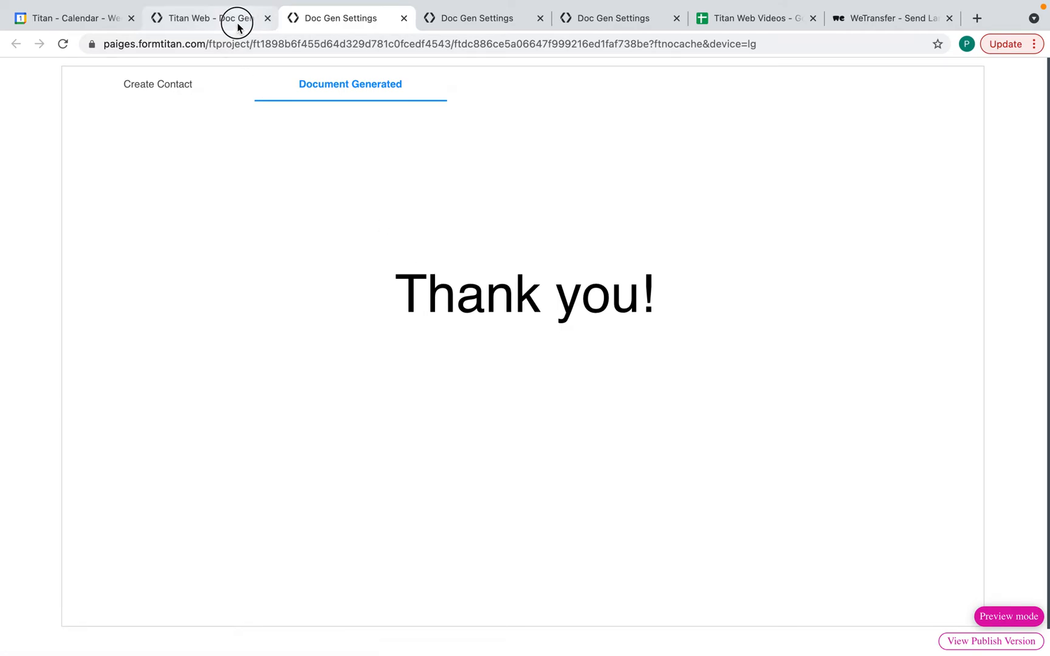
click(207, 18)
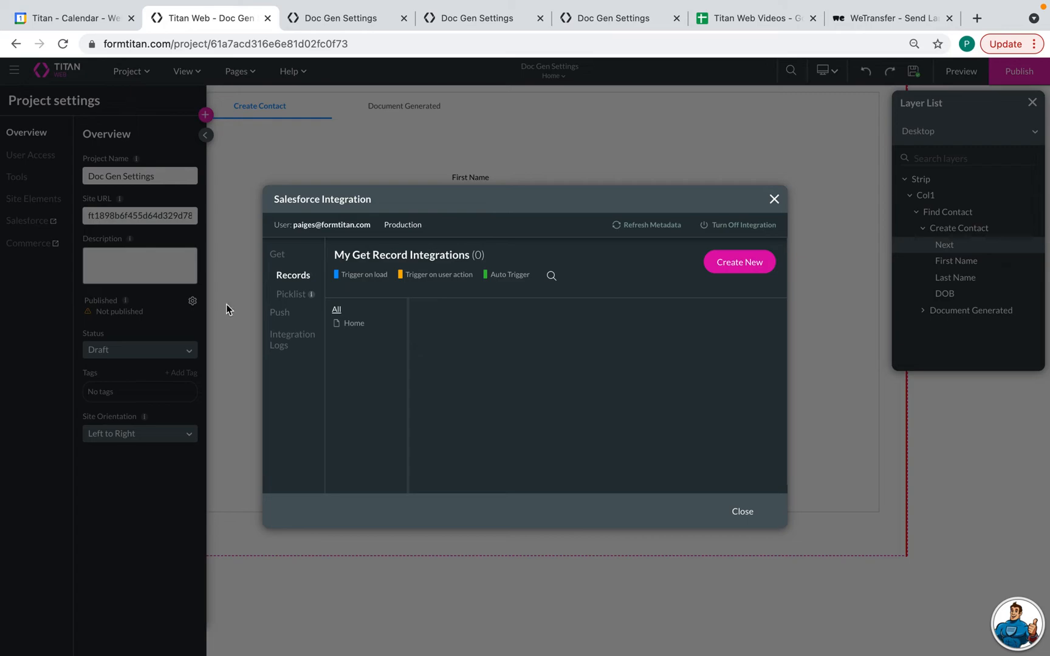
- Show the integration logs with the new contact, file push and Doc Gen entries
click(291, 340)
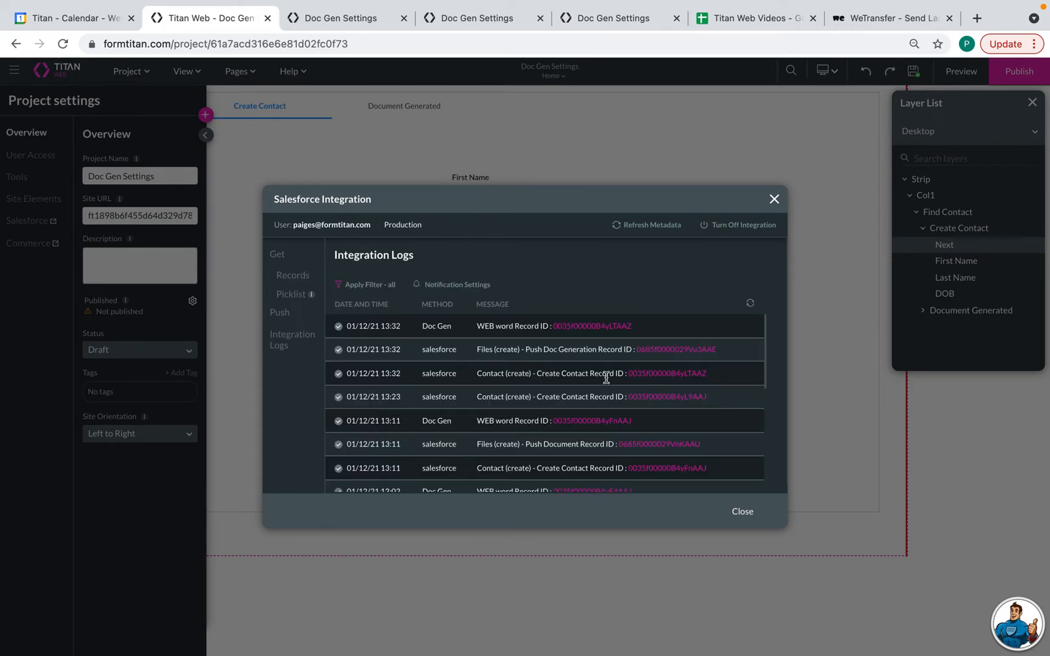
mouse_move(595, 349)
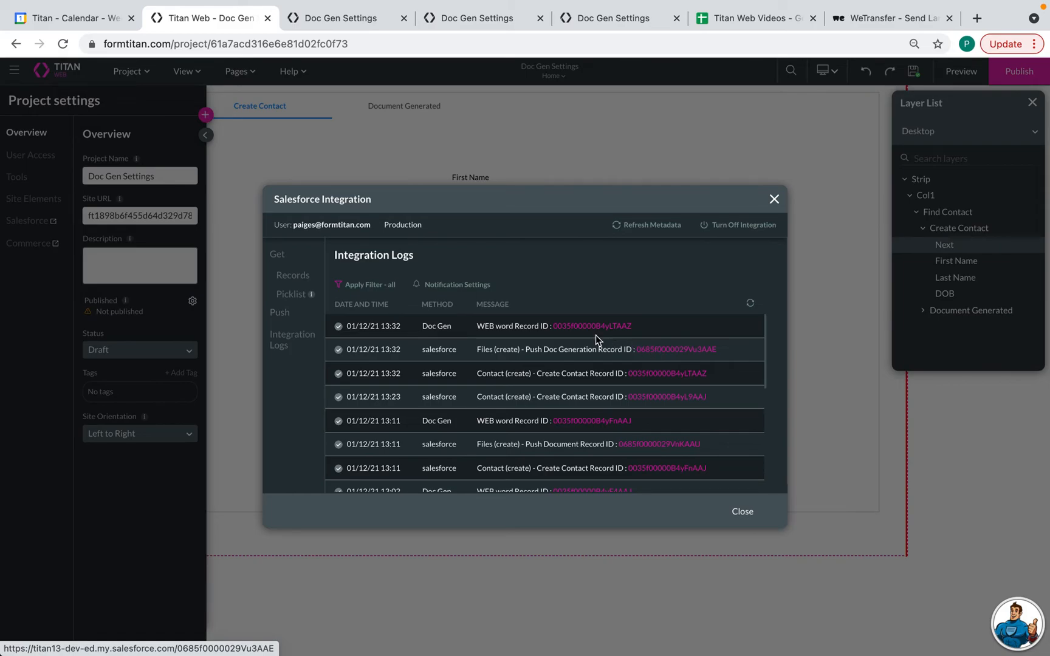
mouse_move(619, 339)
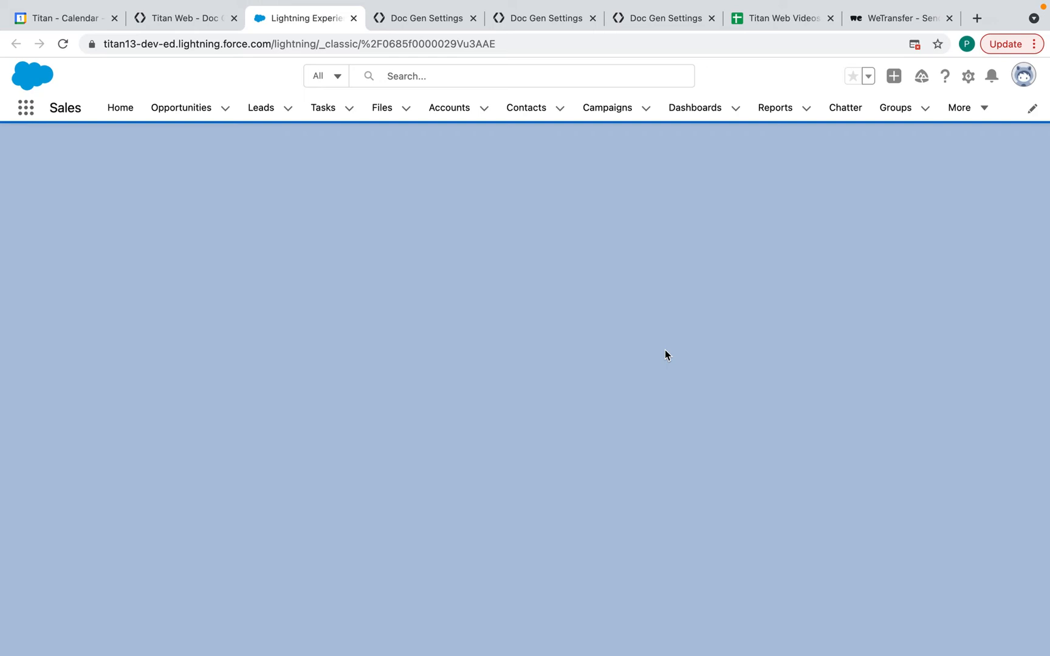
mouse_move(498, 285)
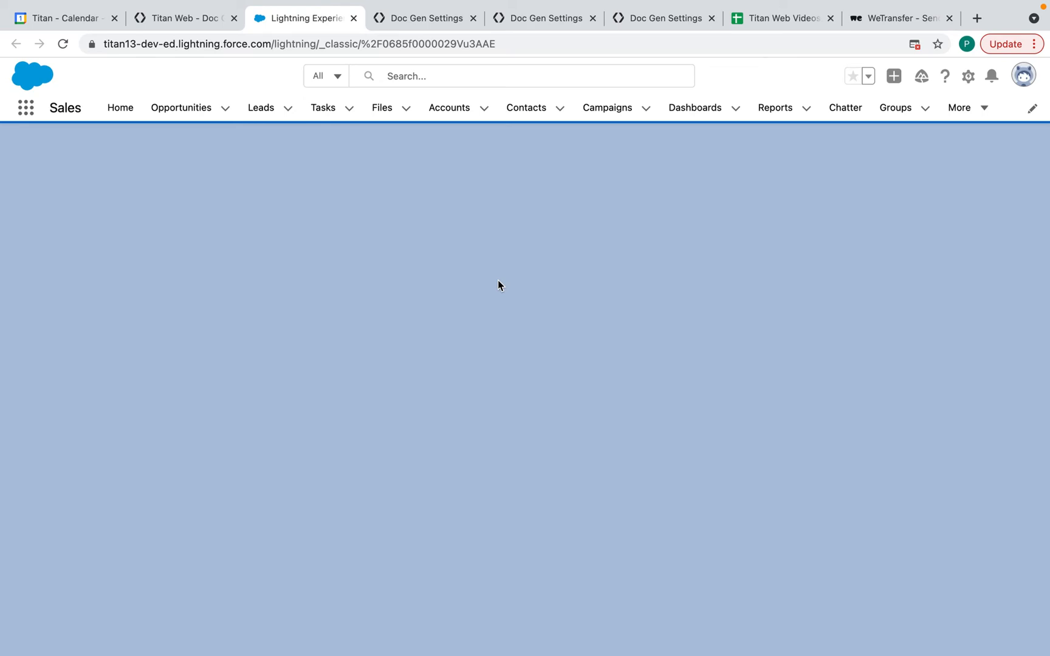
- Return from the Salesforce file page to the Titan Web integration logs
click(184, 18)
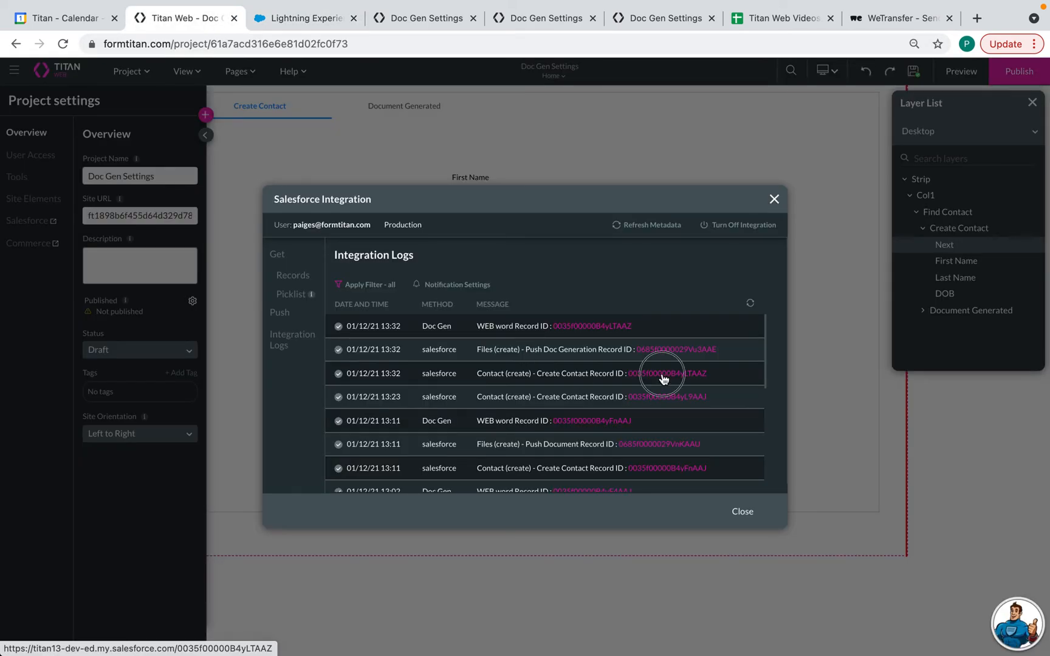
click(663, 373)
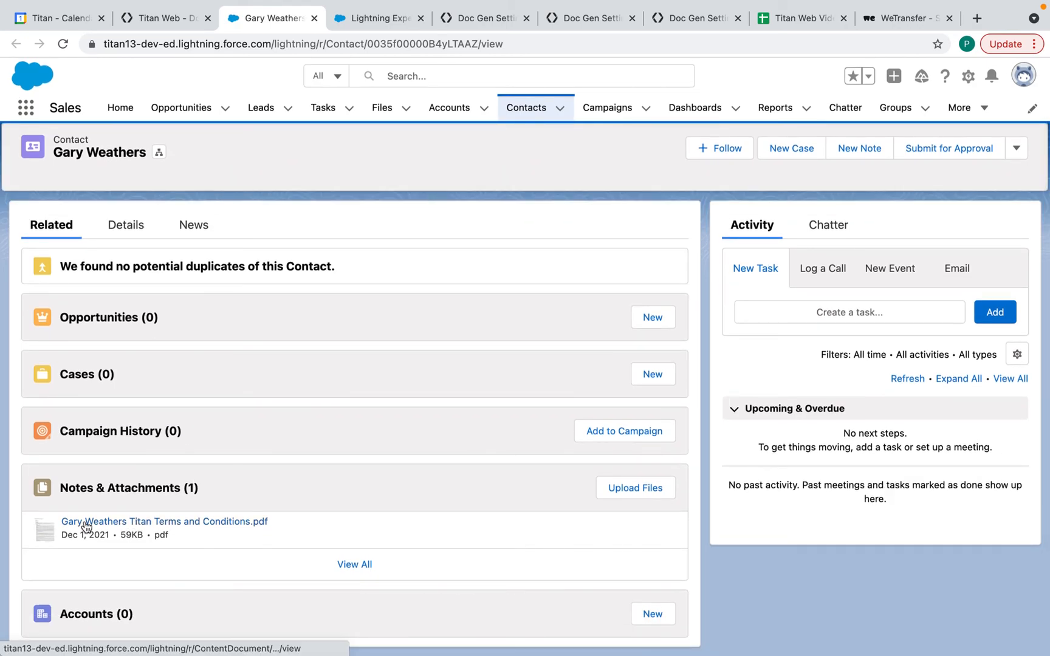
mouse_move(194, 530)
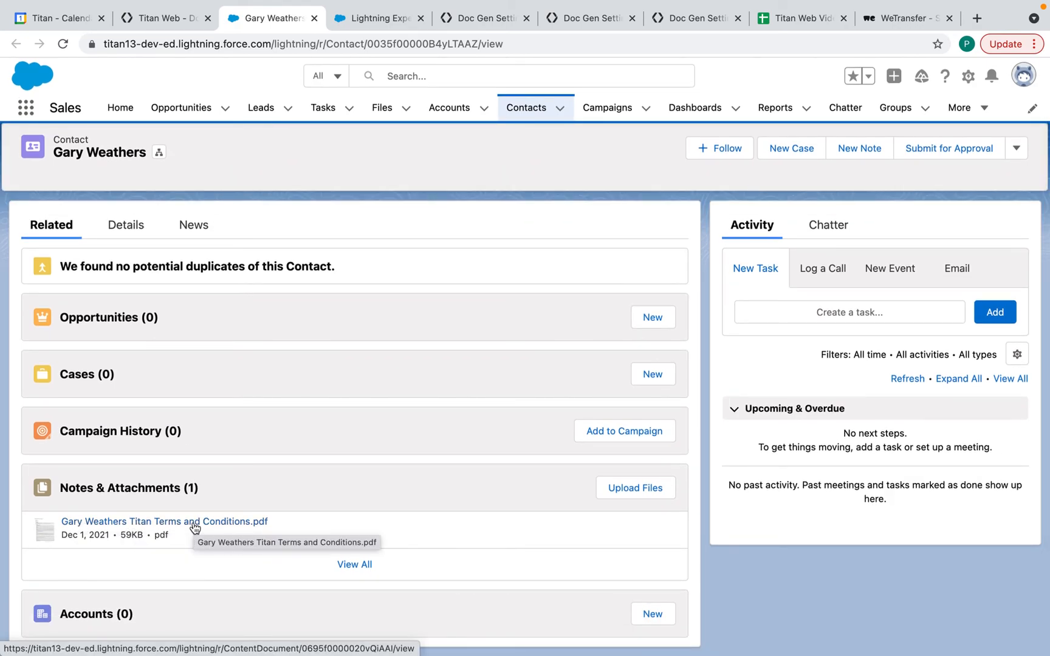
click(164, 521)
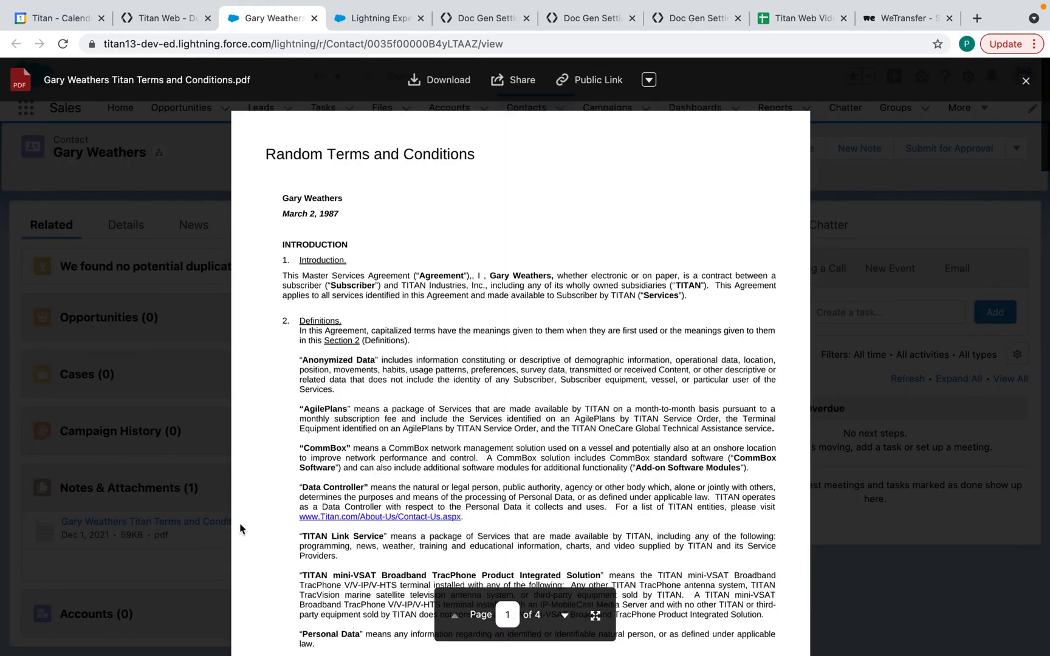
mouse_move(338, 201)
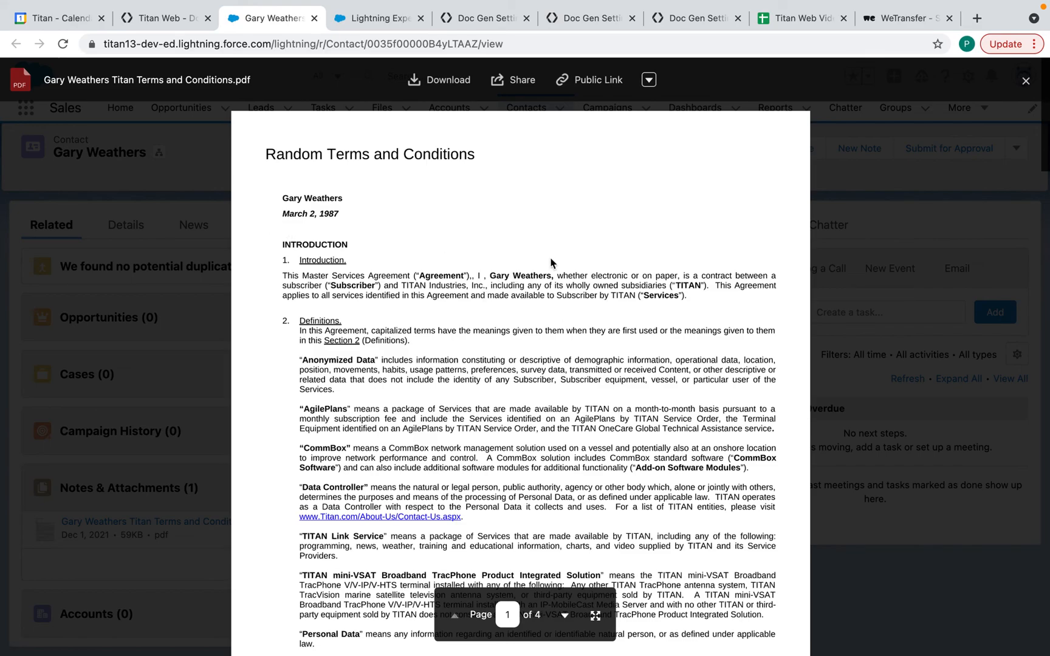
scroll(down, 3)
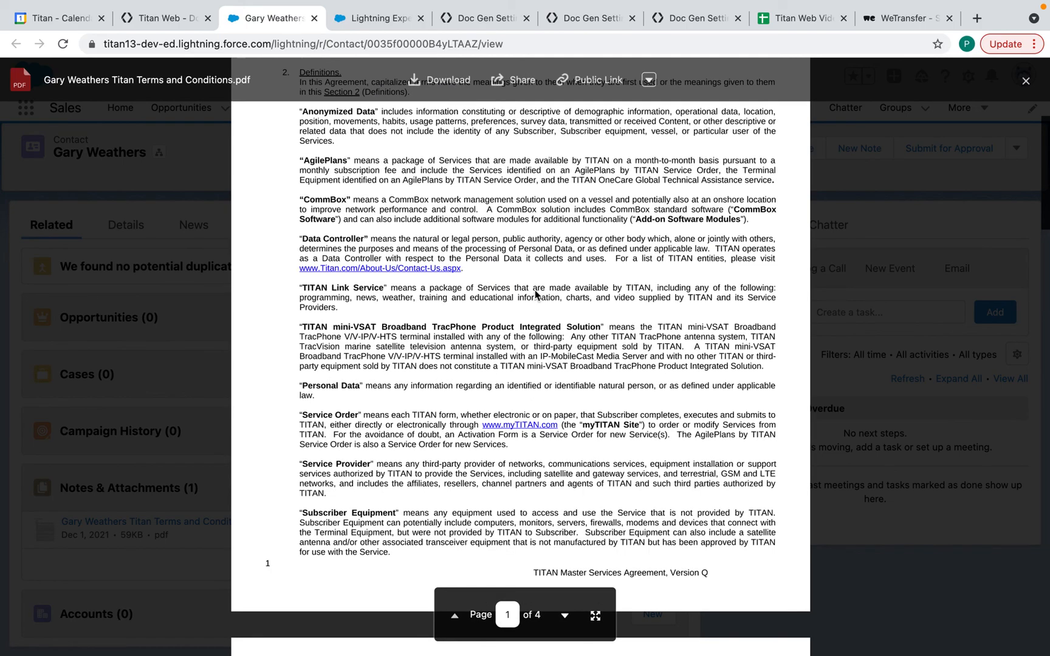
scroll(up, 3)
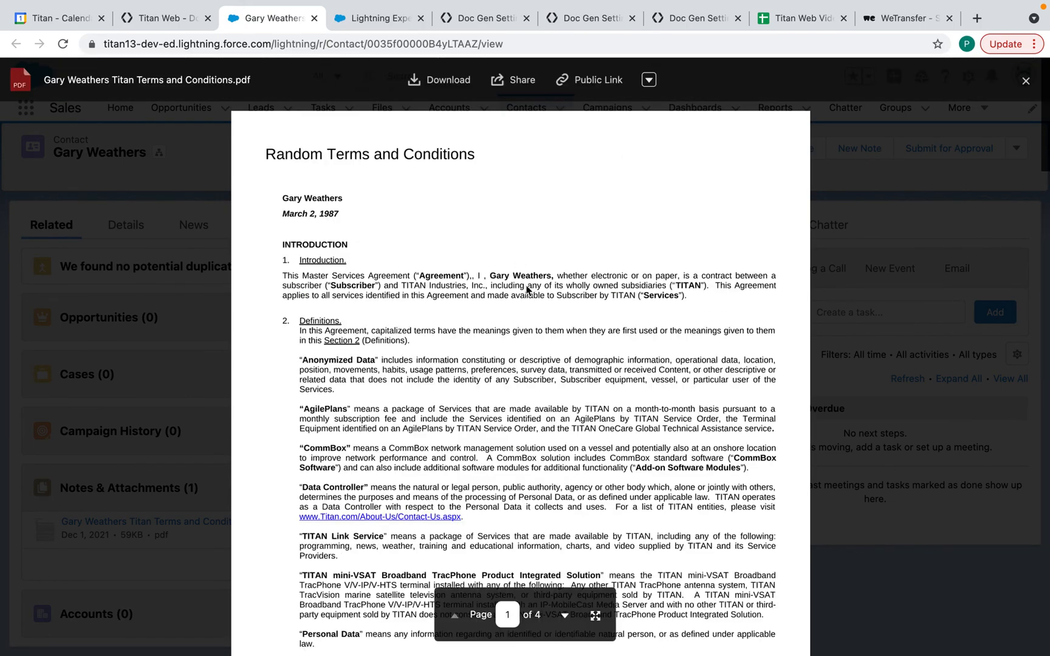
mouse_move(983, 113)
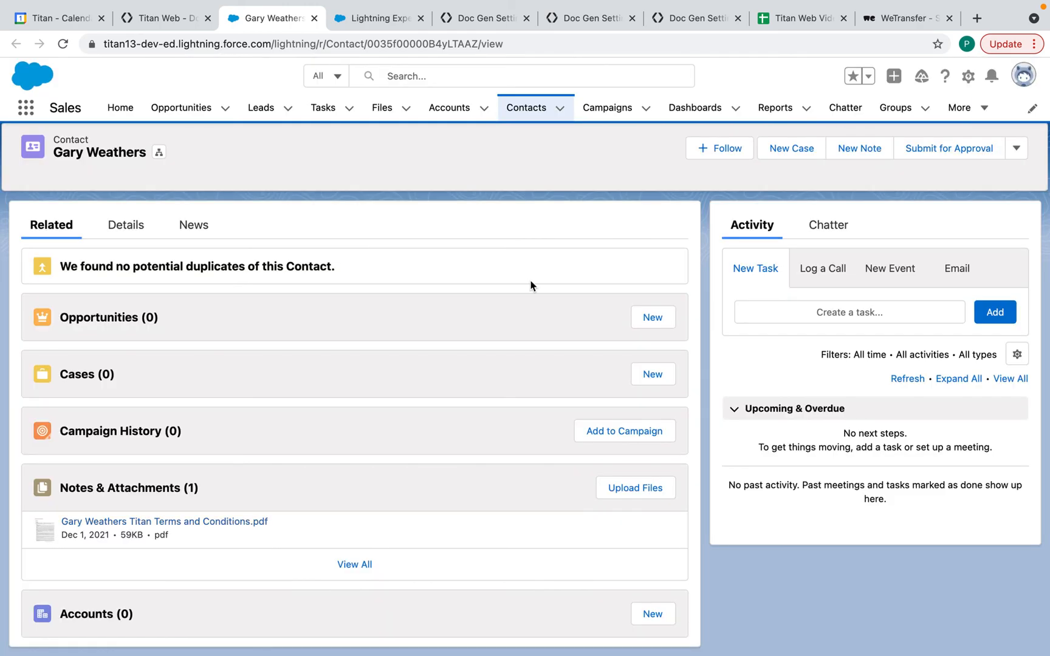
mouse_move(449, 178)
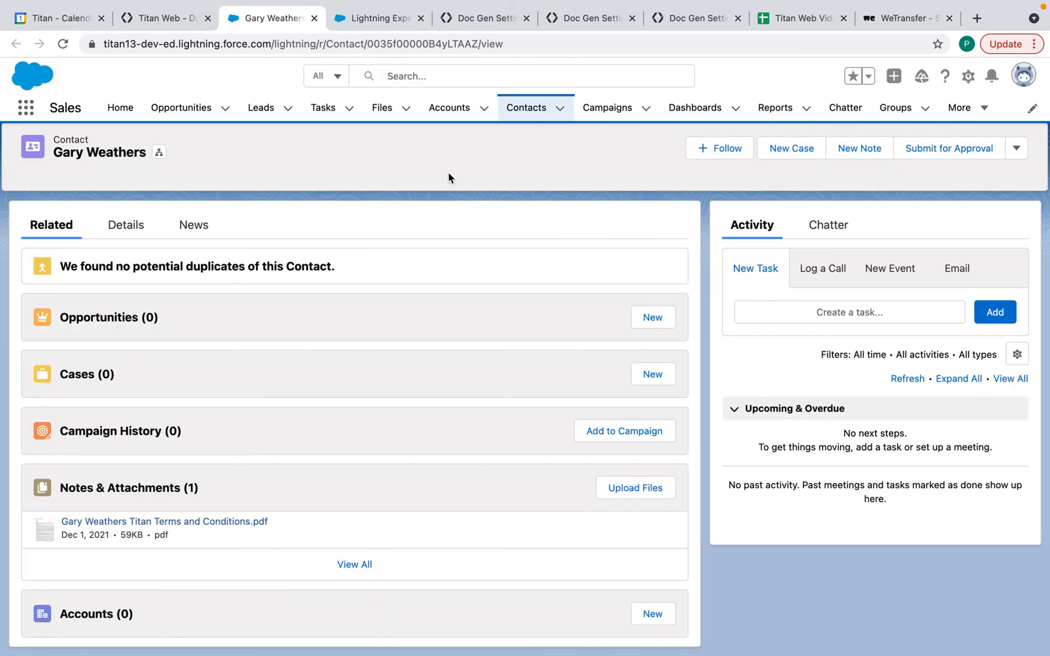